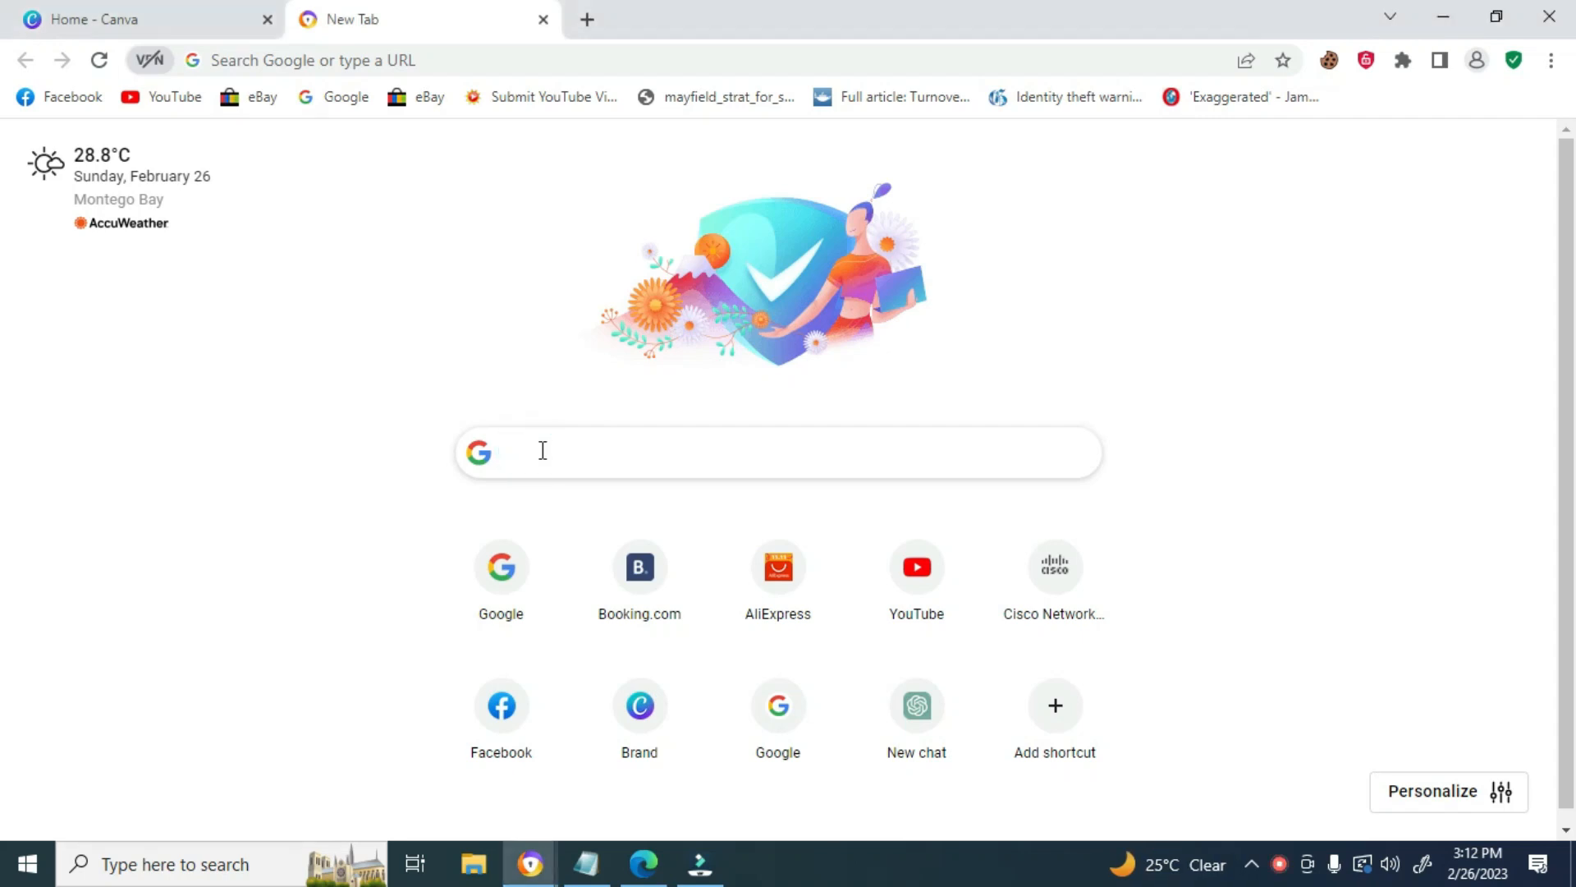
Search Google for 'cisco packettracer'
type("c")
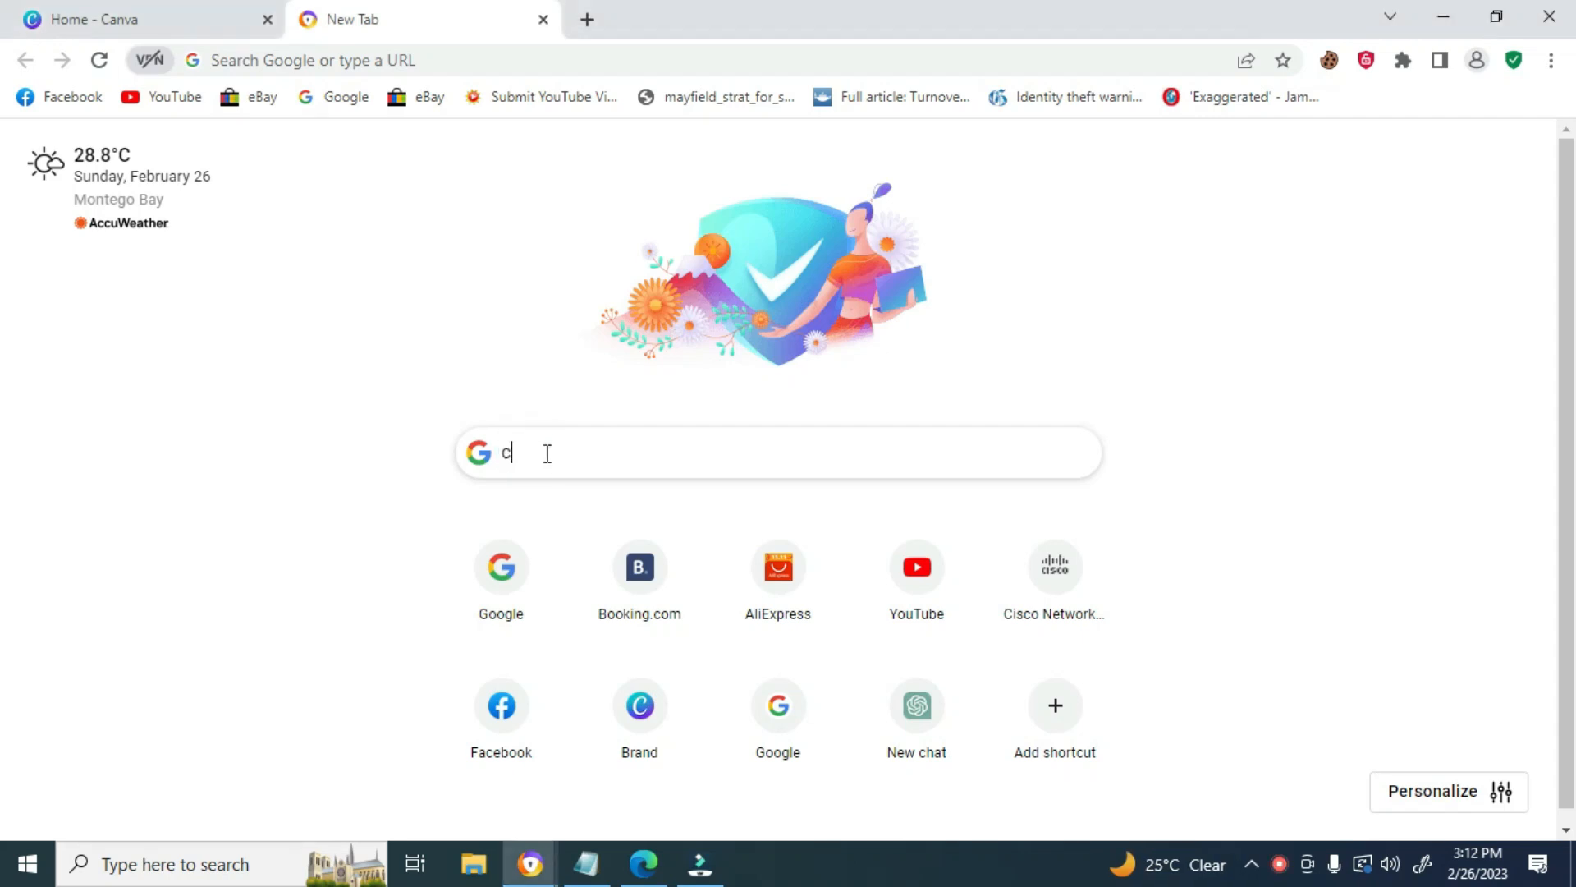
type("isco")
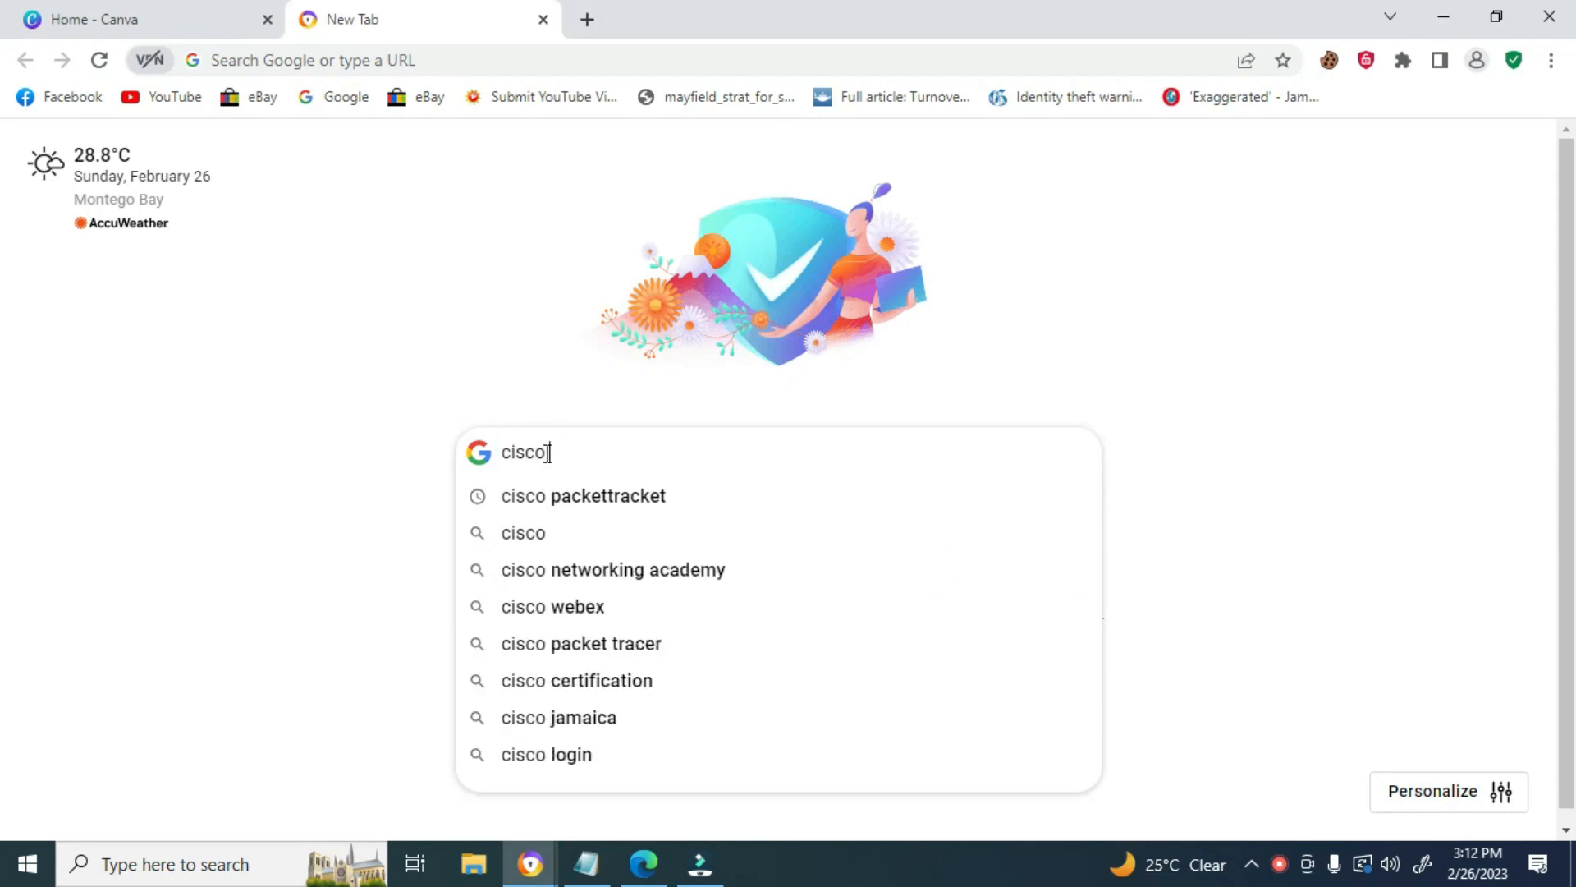
type("packett")
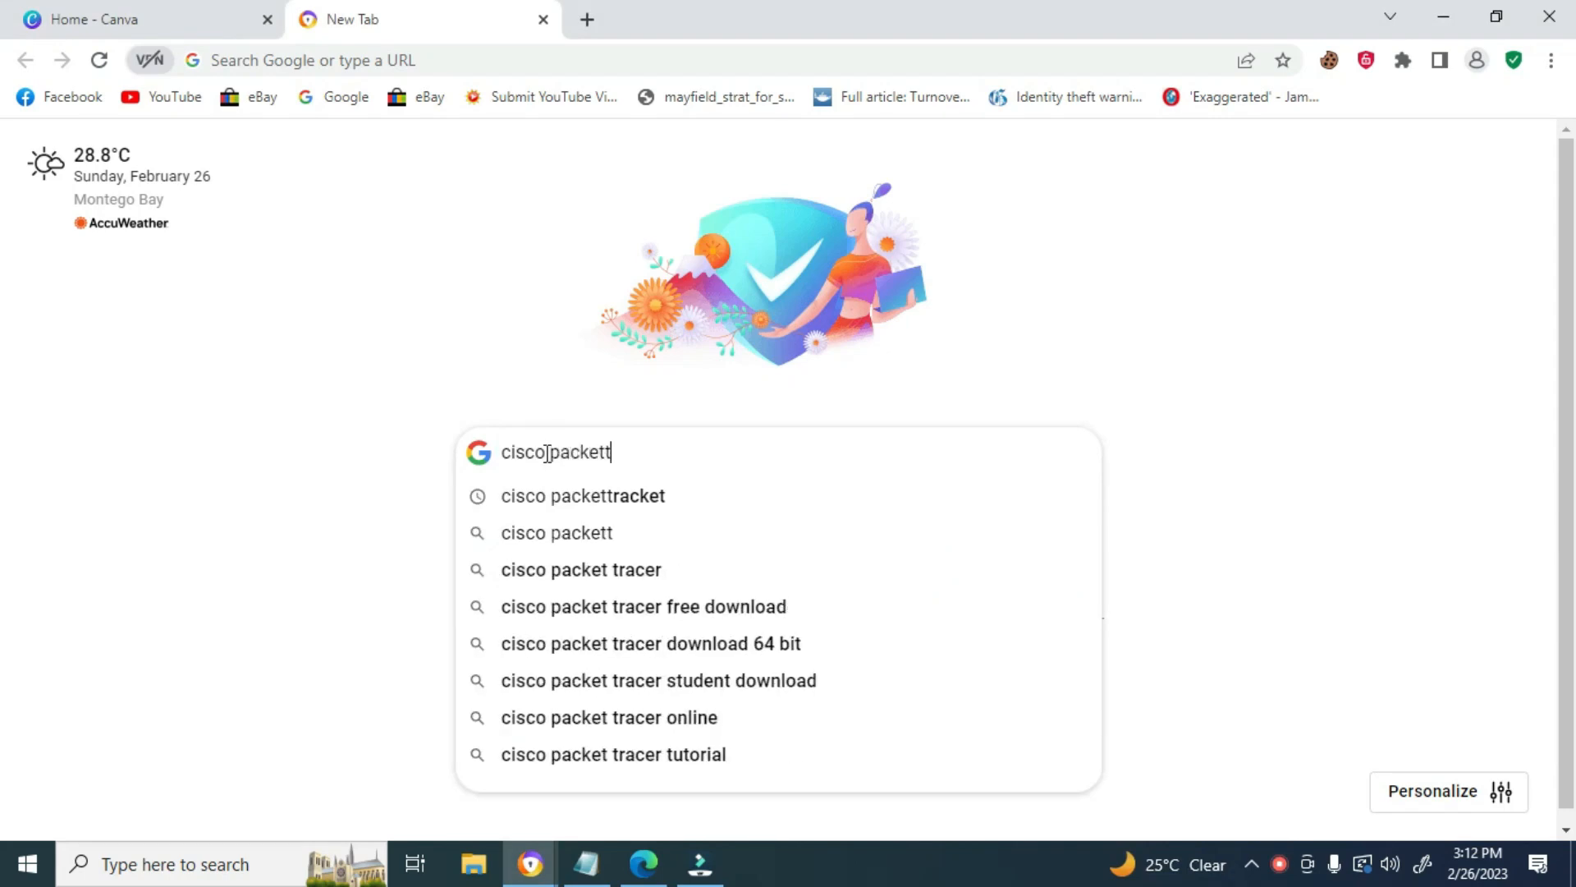
type("racer")
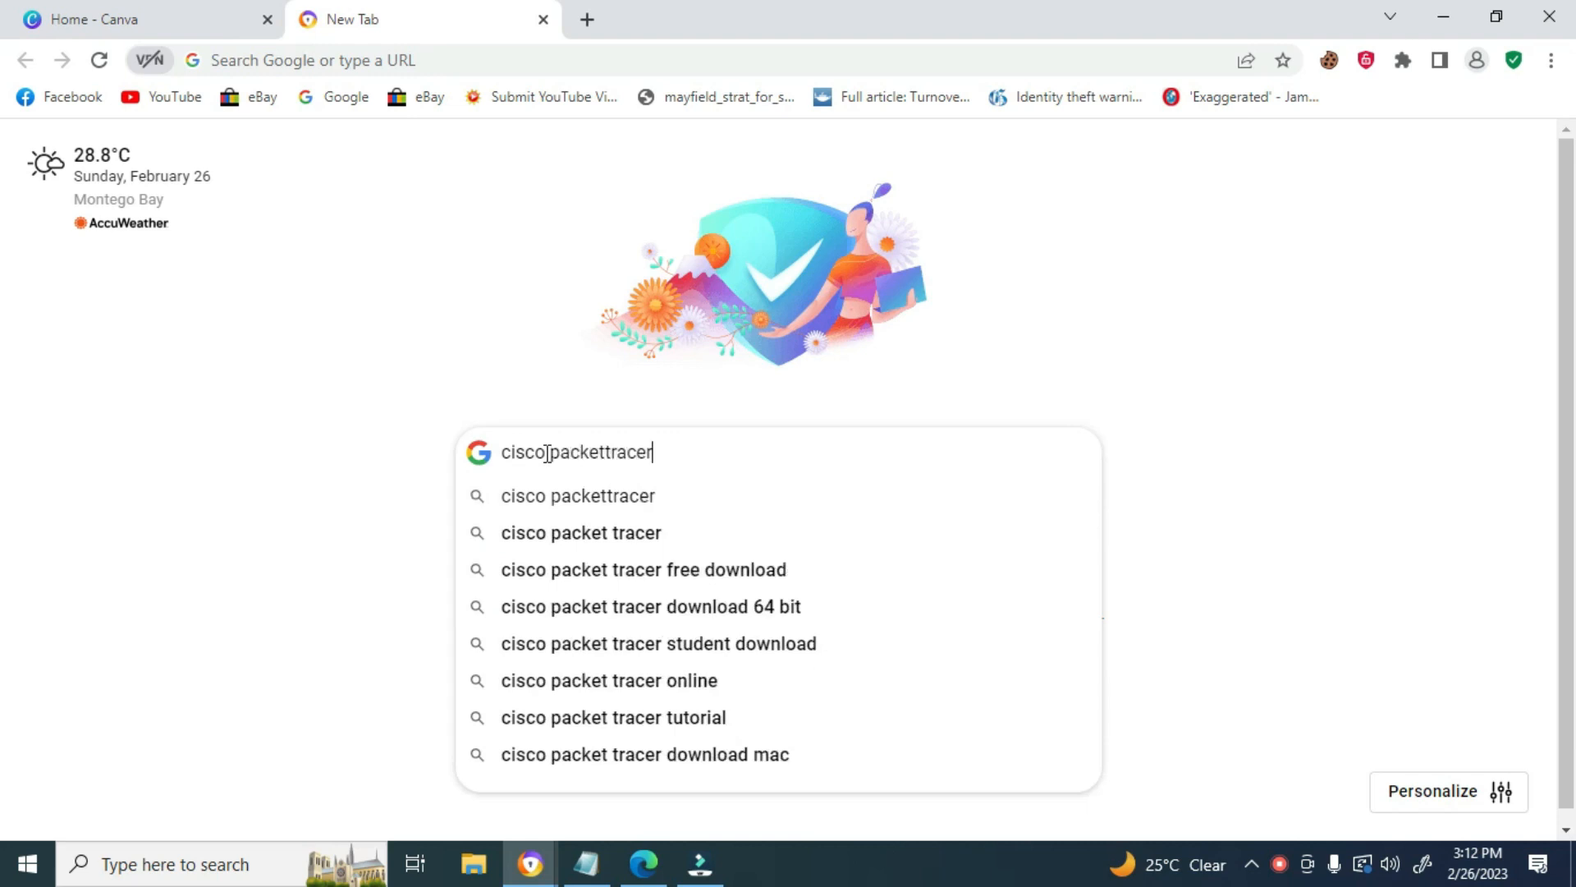
key("Return")
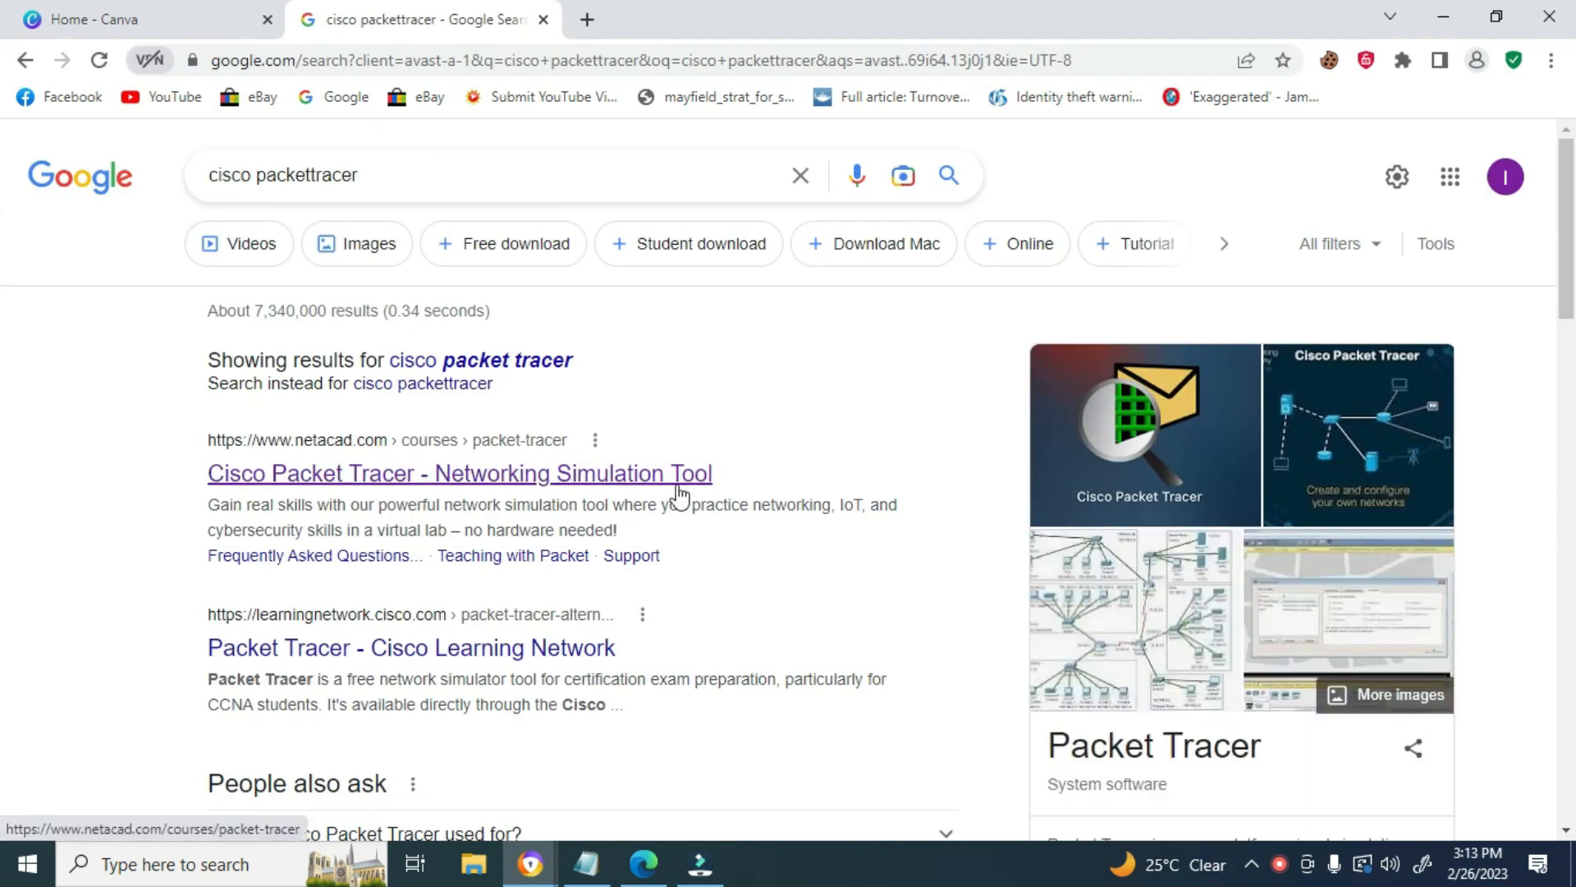
Open the netacad Packet Tracer result, view courses, and continue to Skills For All
left_click(458, 473)
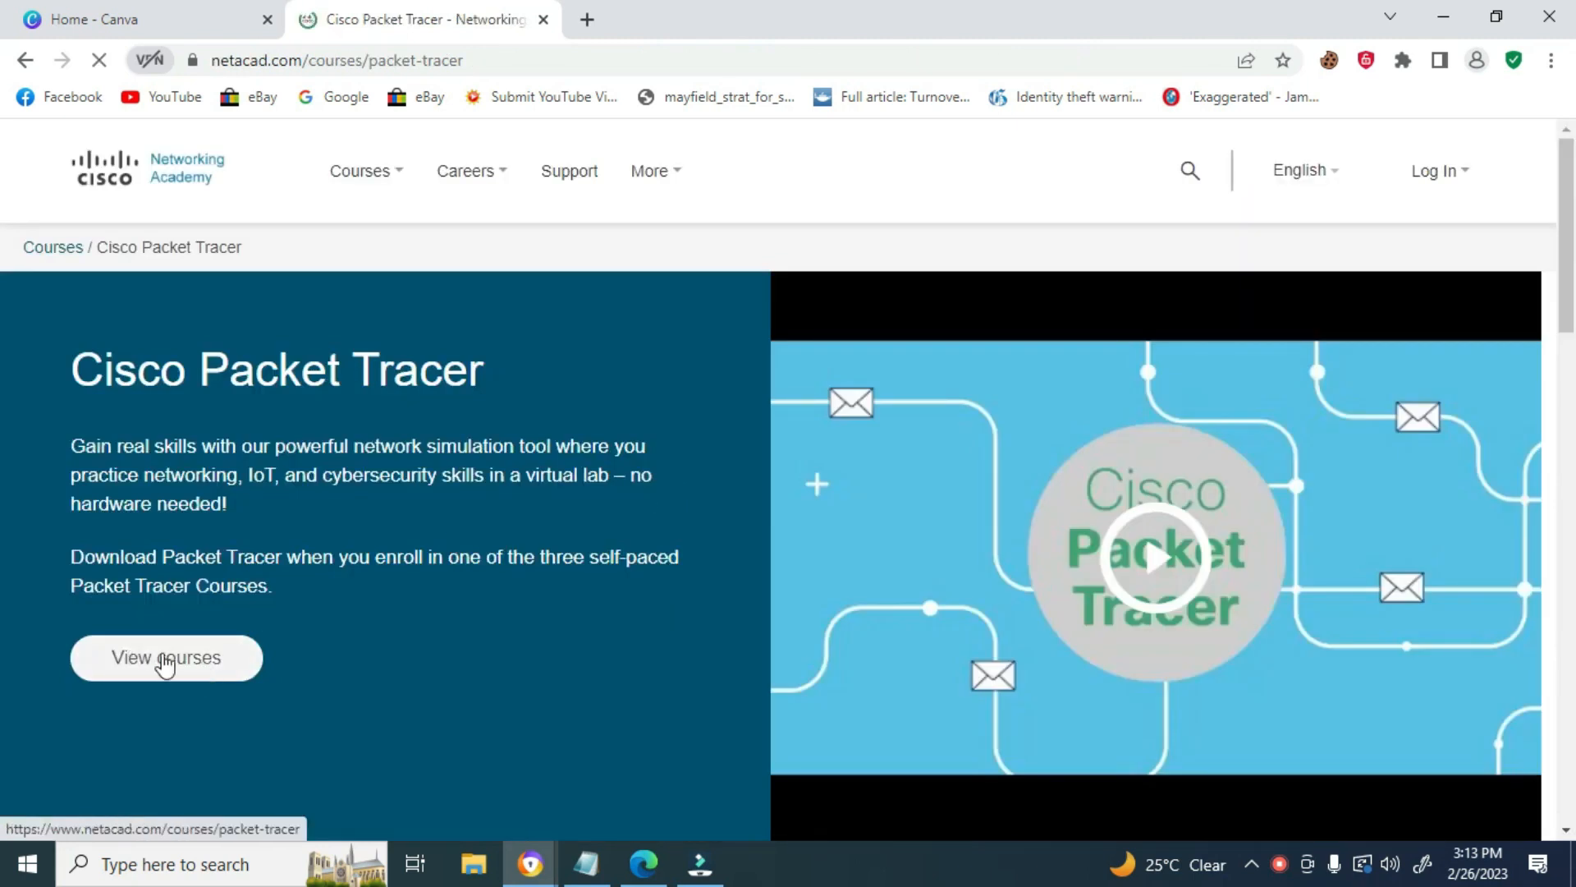
left_click(165, 658)
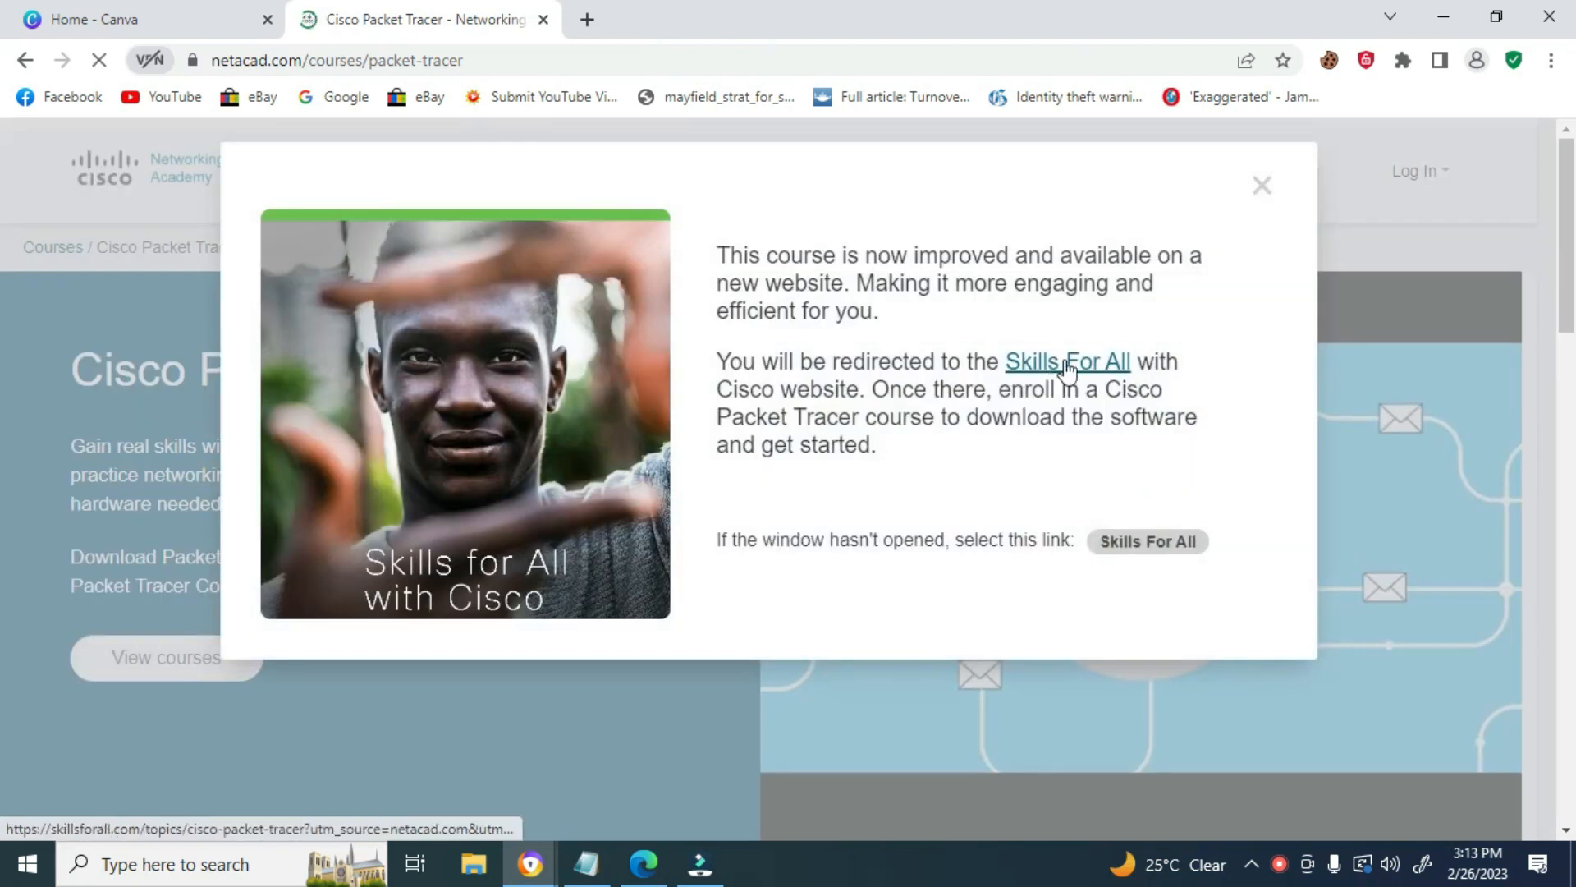
left_click(1067, 361)
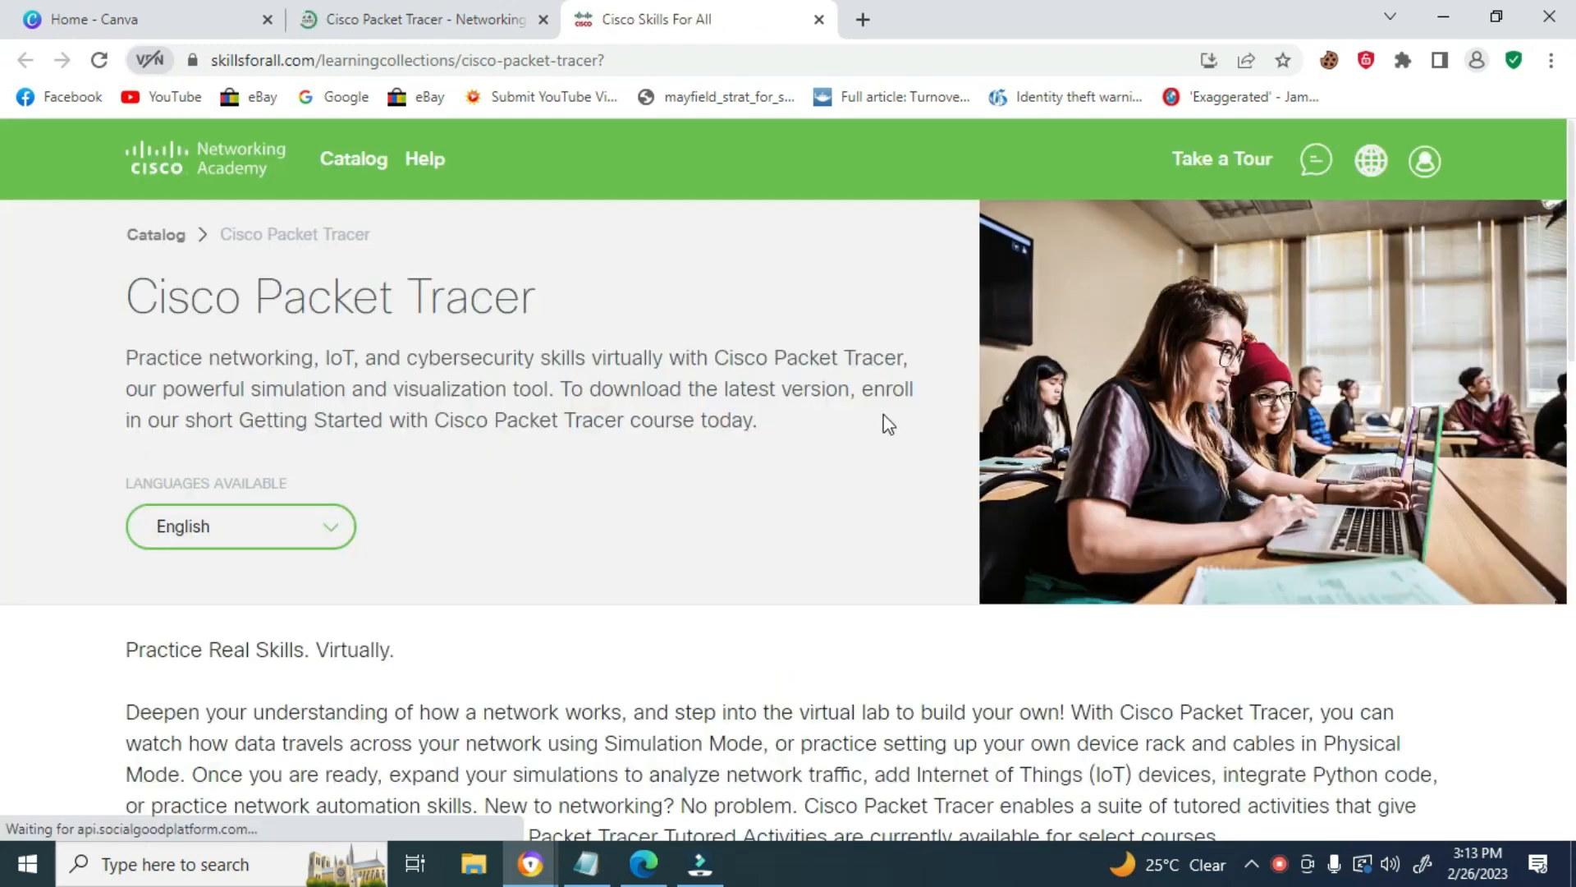
Open the 'Getting Started with Cisco Packet Tracer' course from the collection
scroll("down", 3)
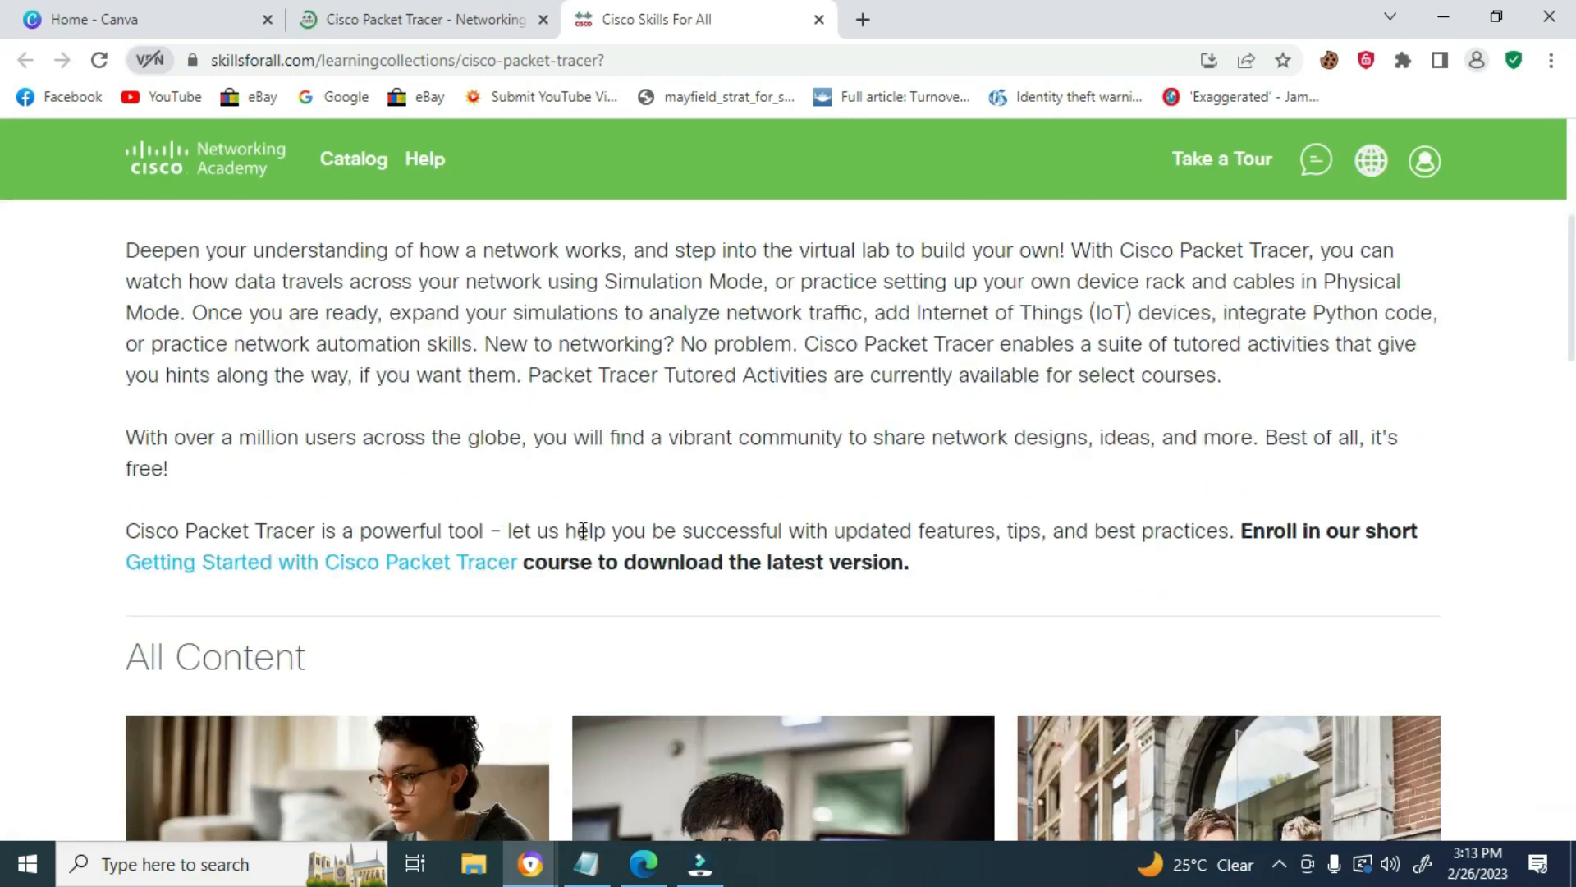
mouse_move(319, 562)
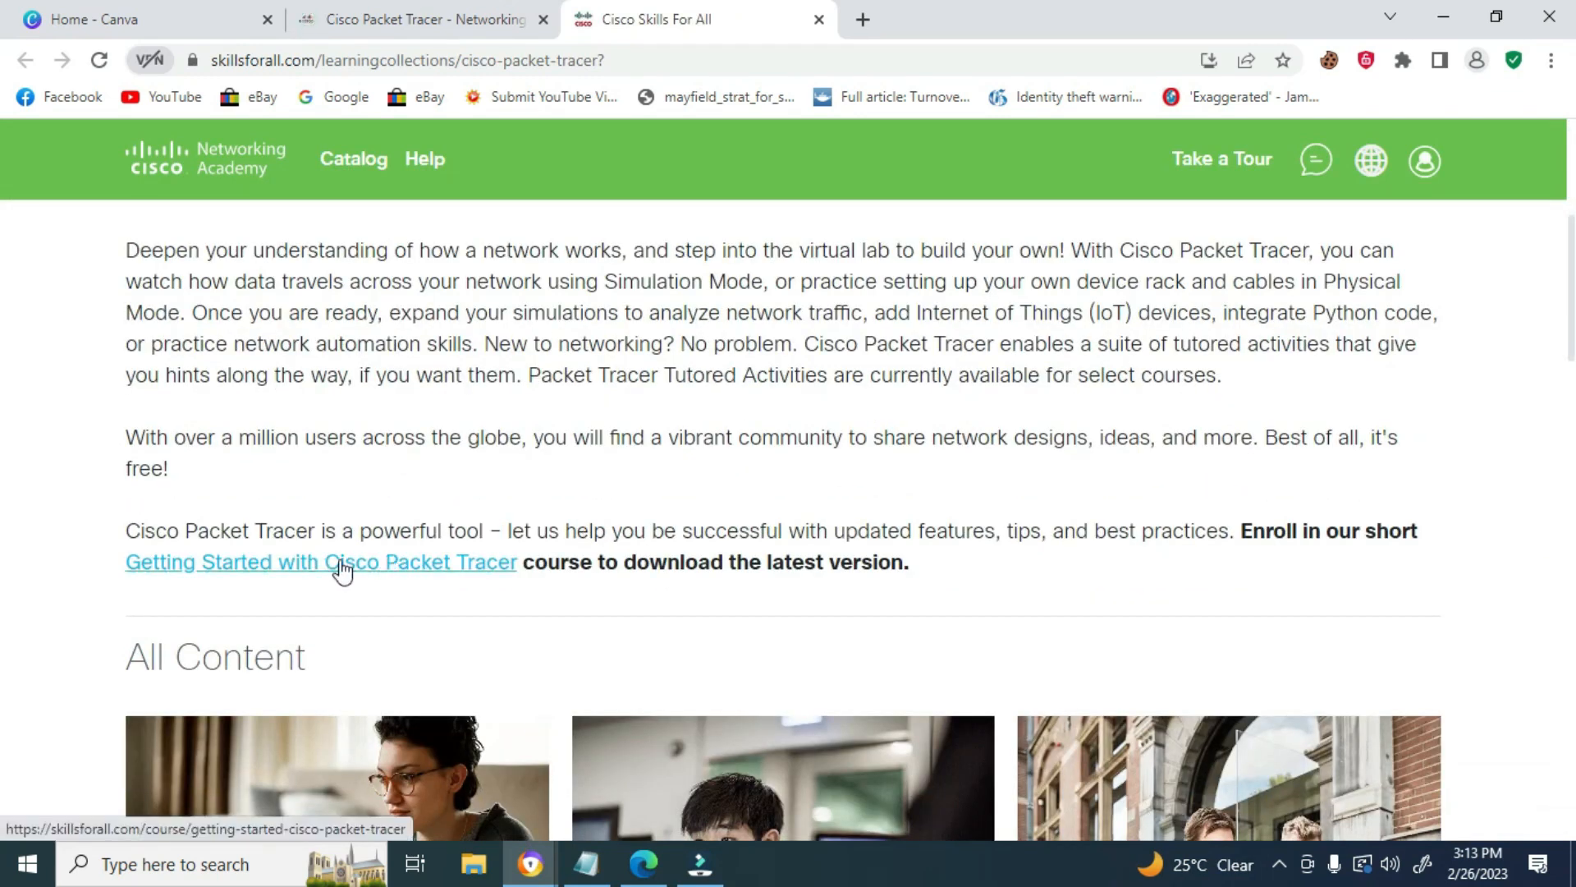
left_click(321, 561)
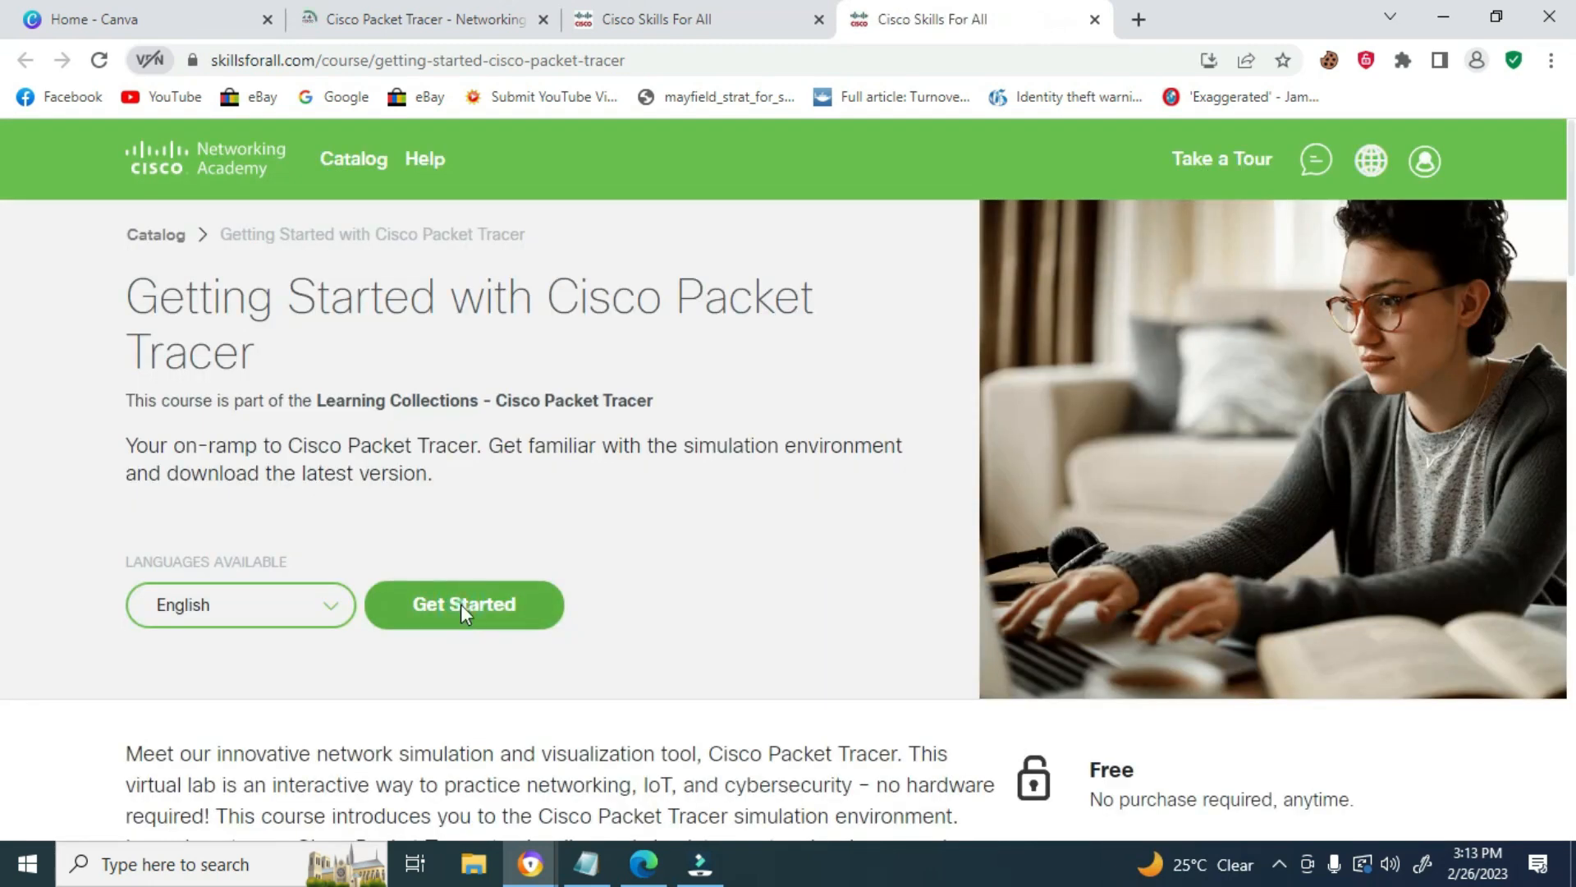
Choose Get Started on the course, then Sign Up for a new account
left_click(463, 605)
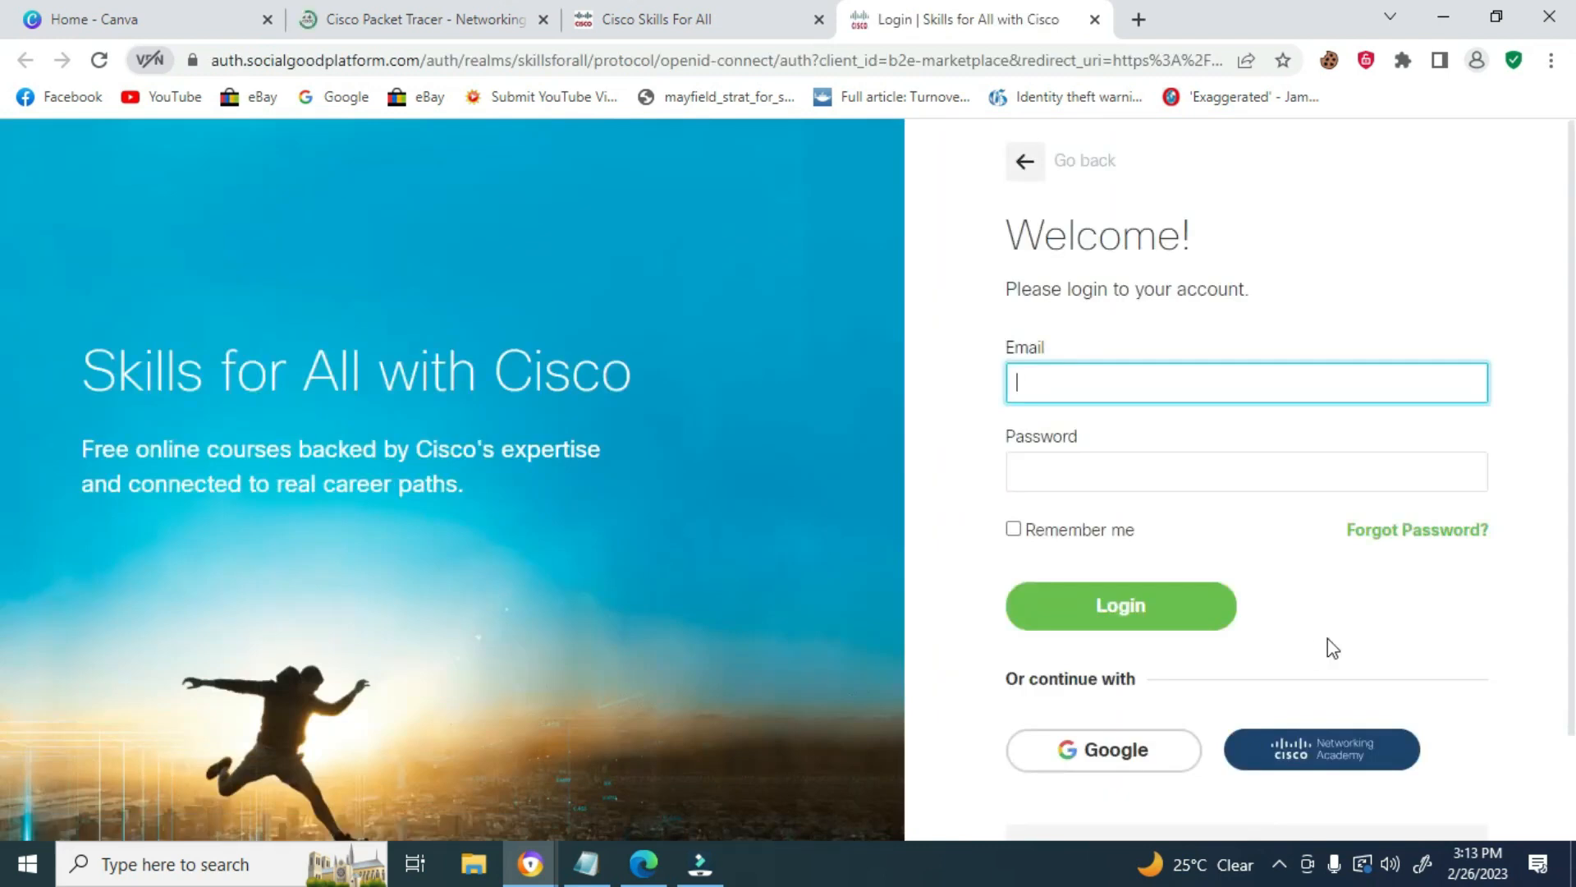
scroll("down", 3)
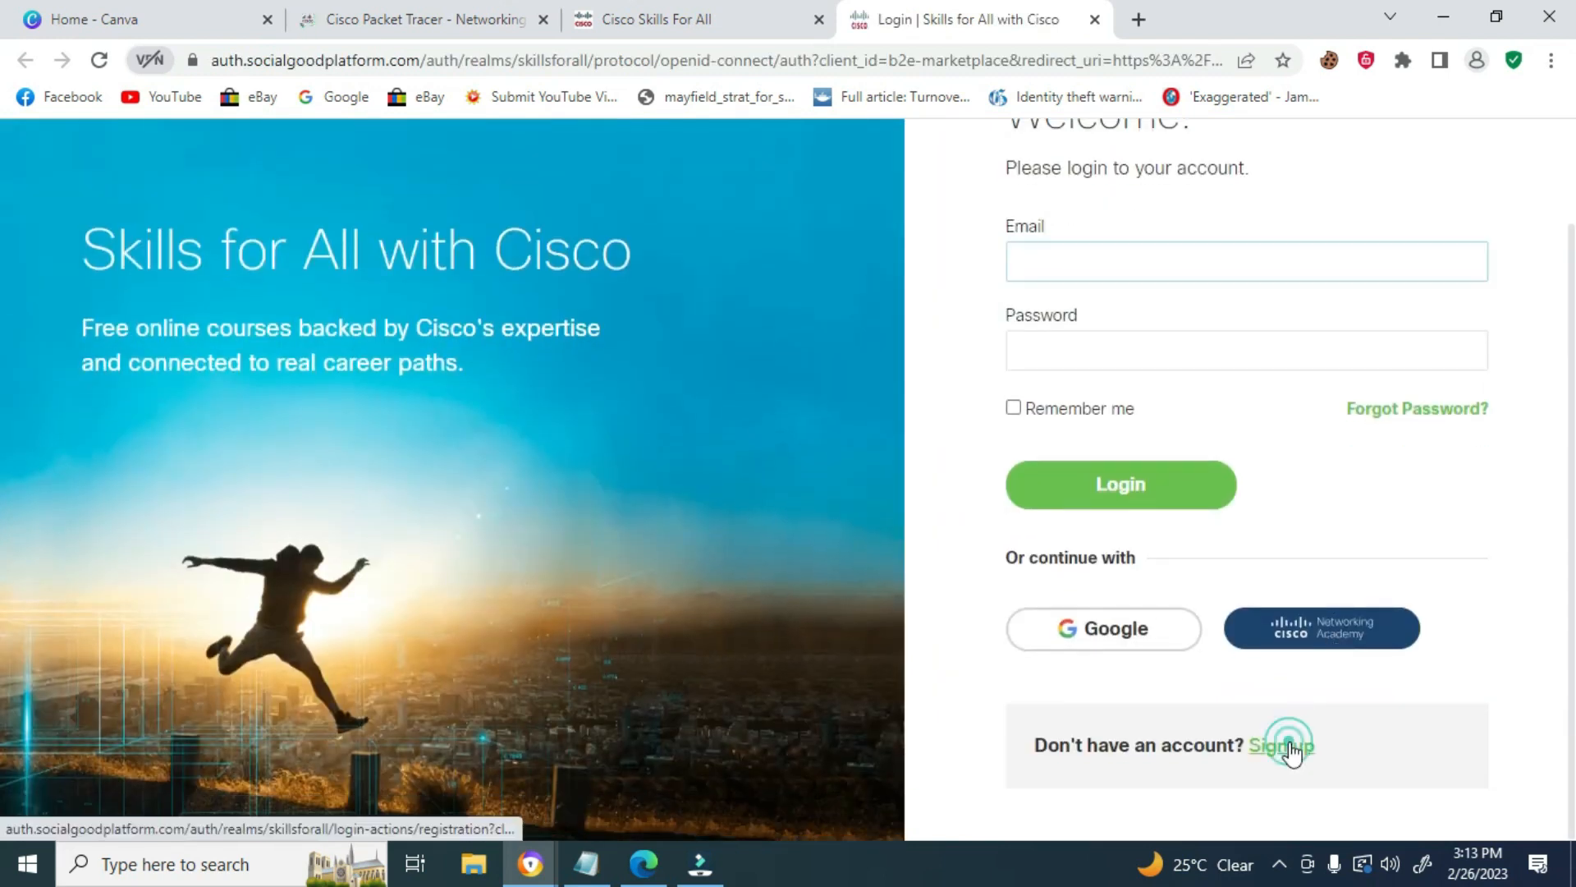
left_click(1281, 744)
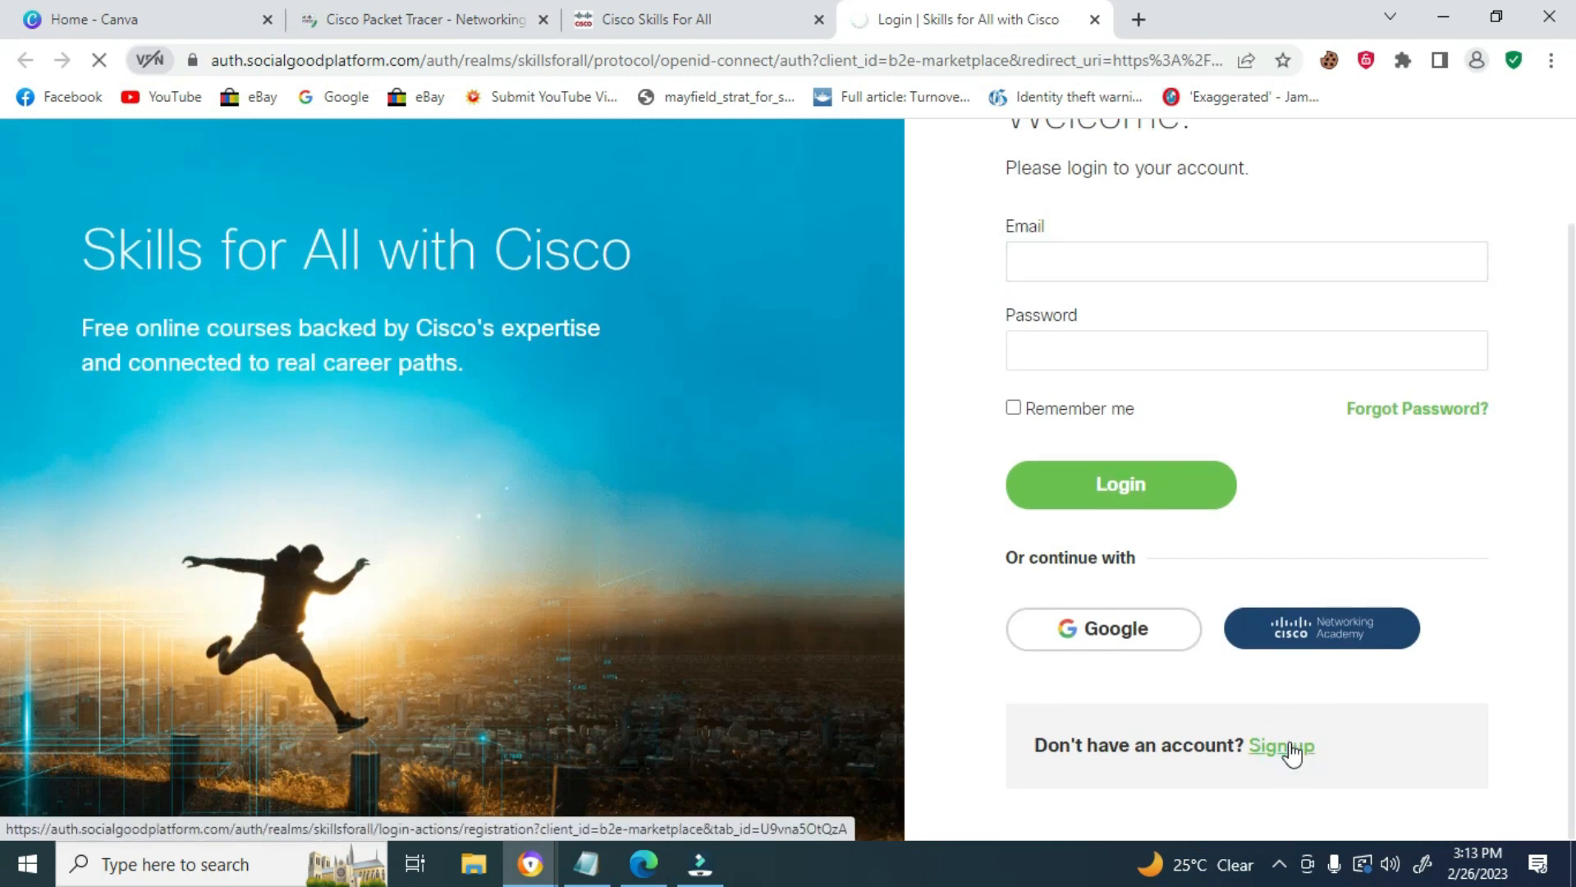
left_click(1305, 746)
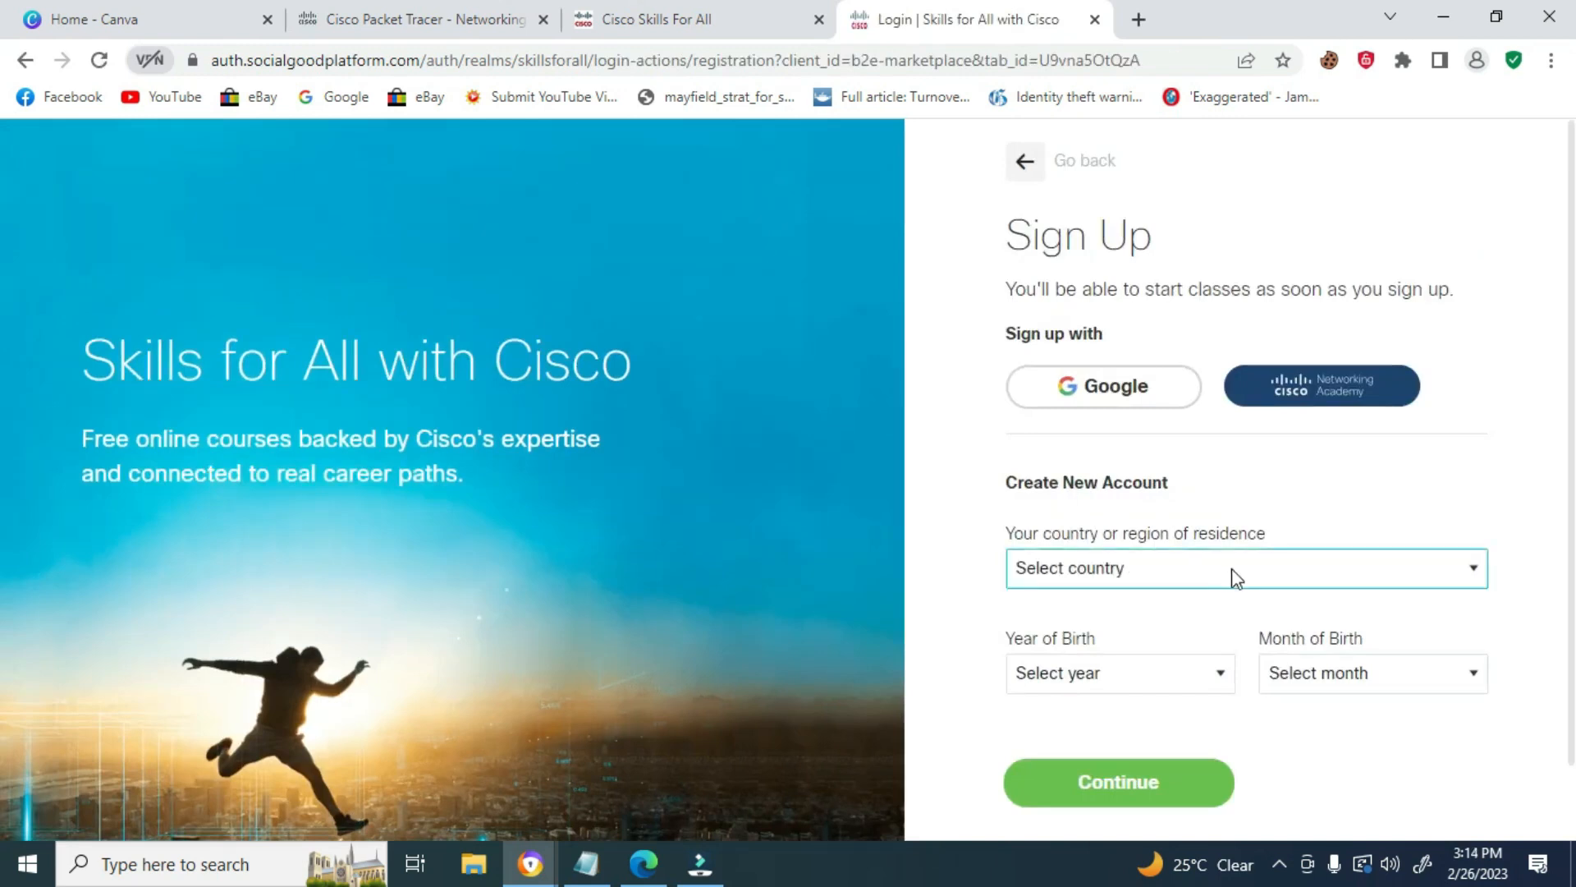
Sign up with country Jamaica, birth year 2005 and month December, and create the account
left_click(1244, 567)
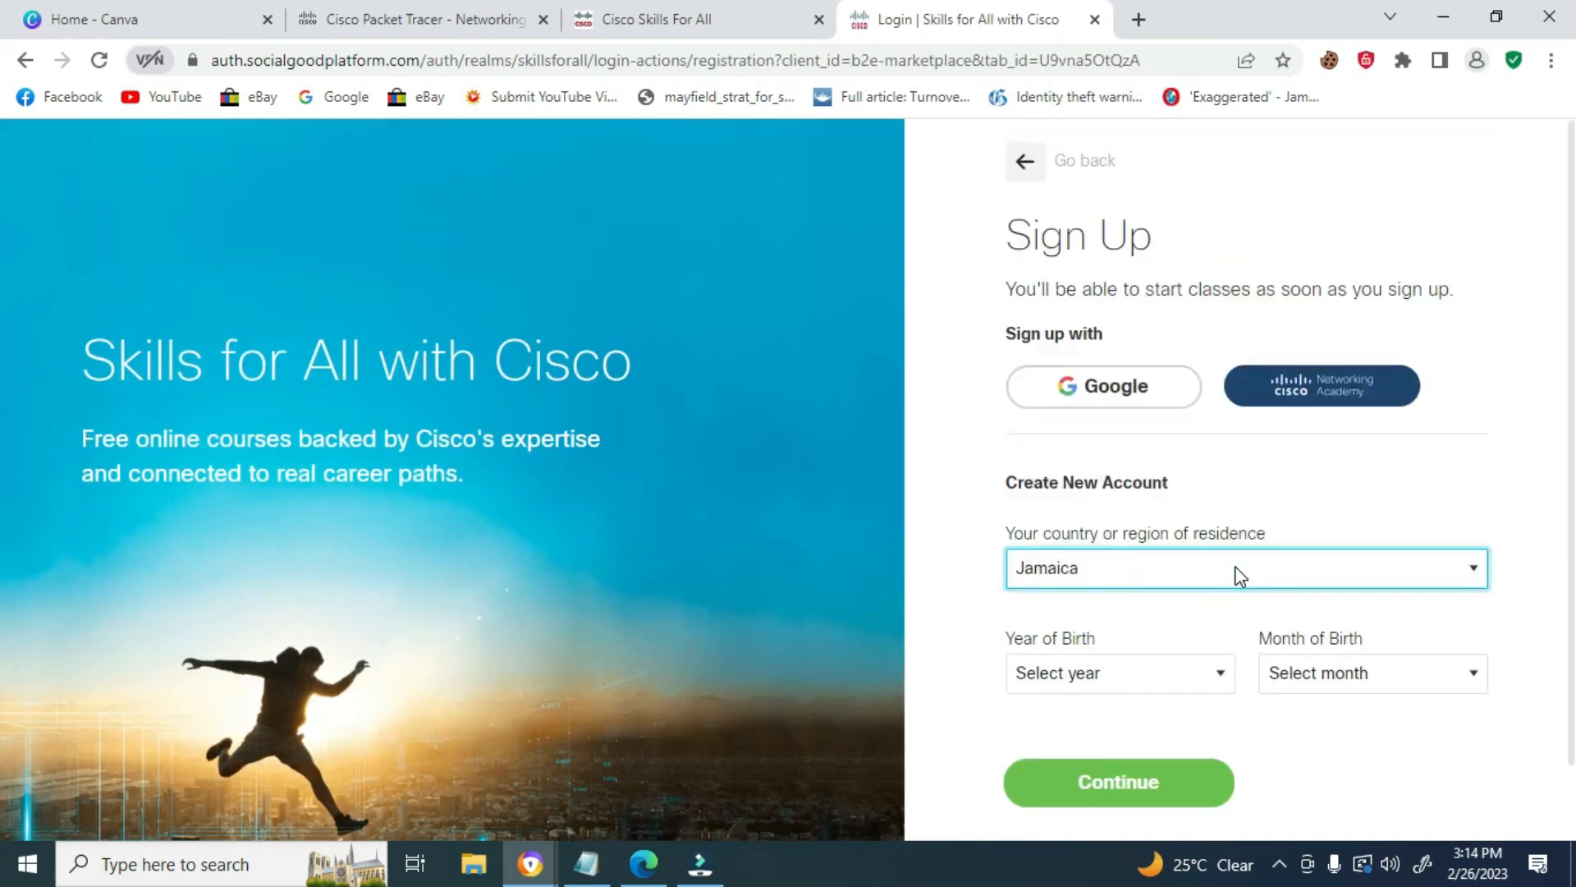
left_click(1116, 672)
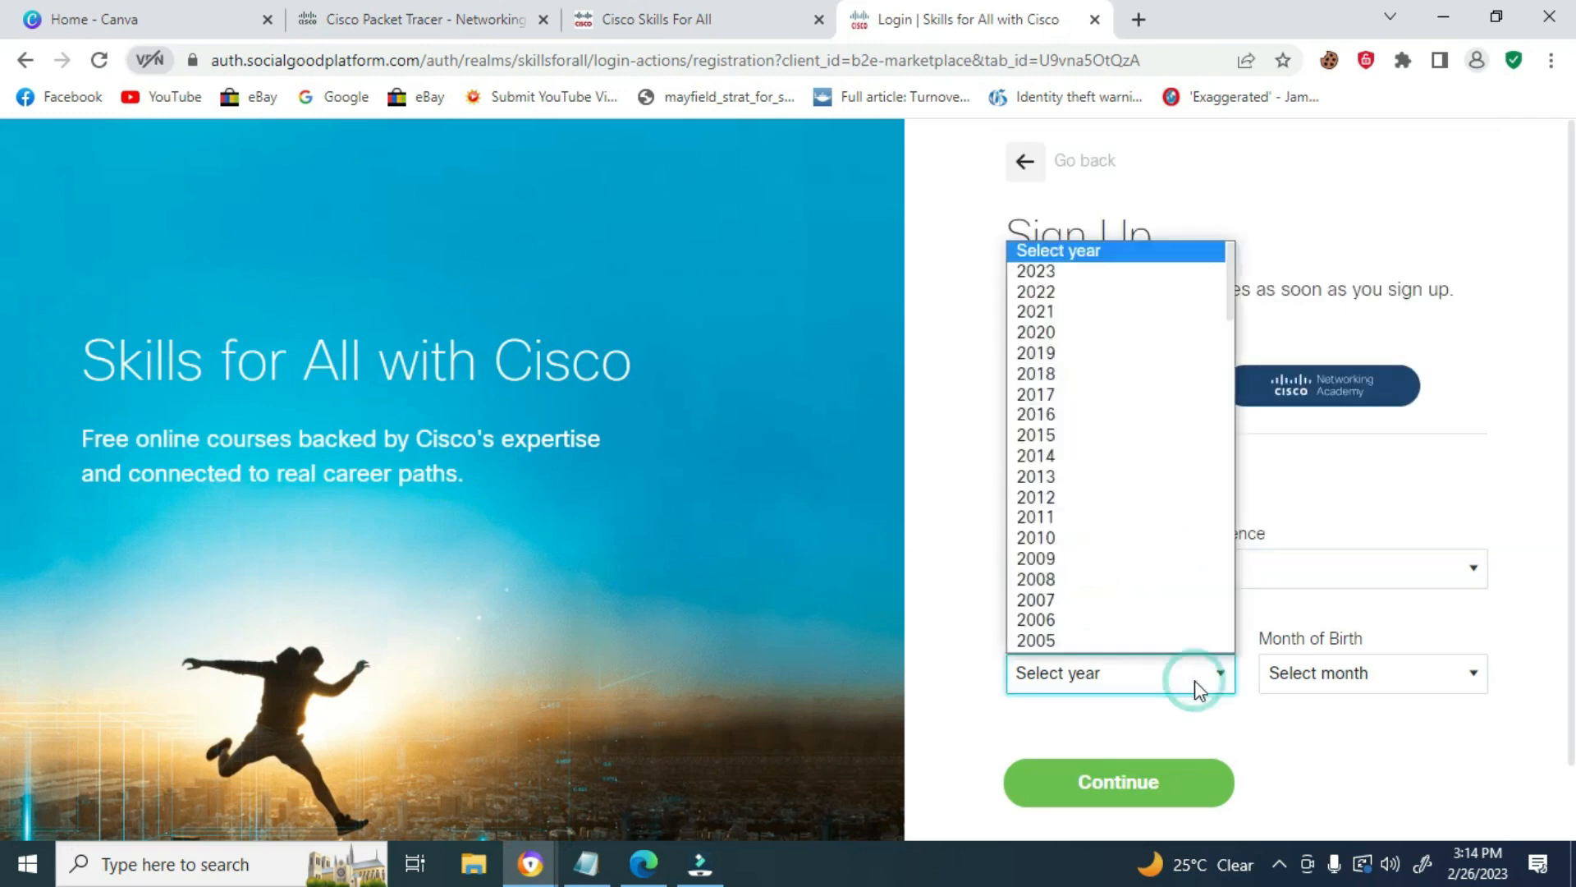
left_click(1034, 641)
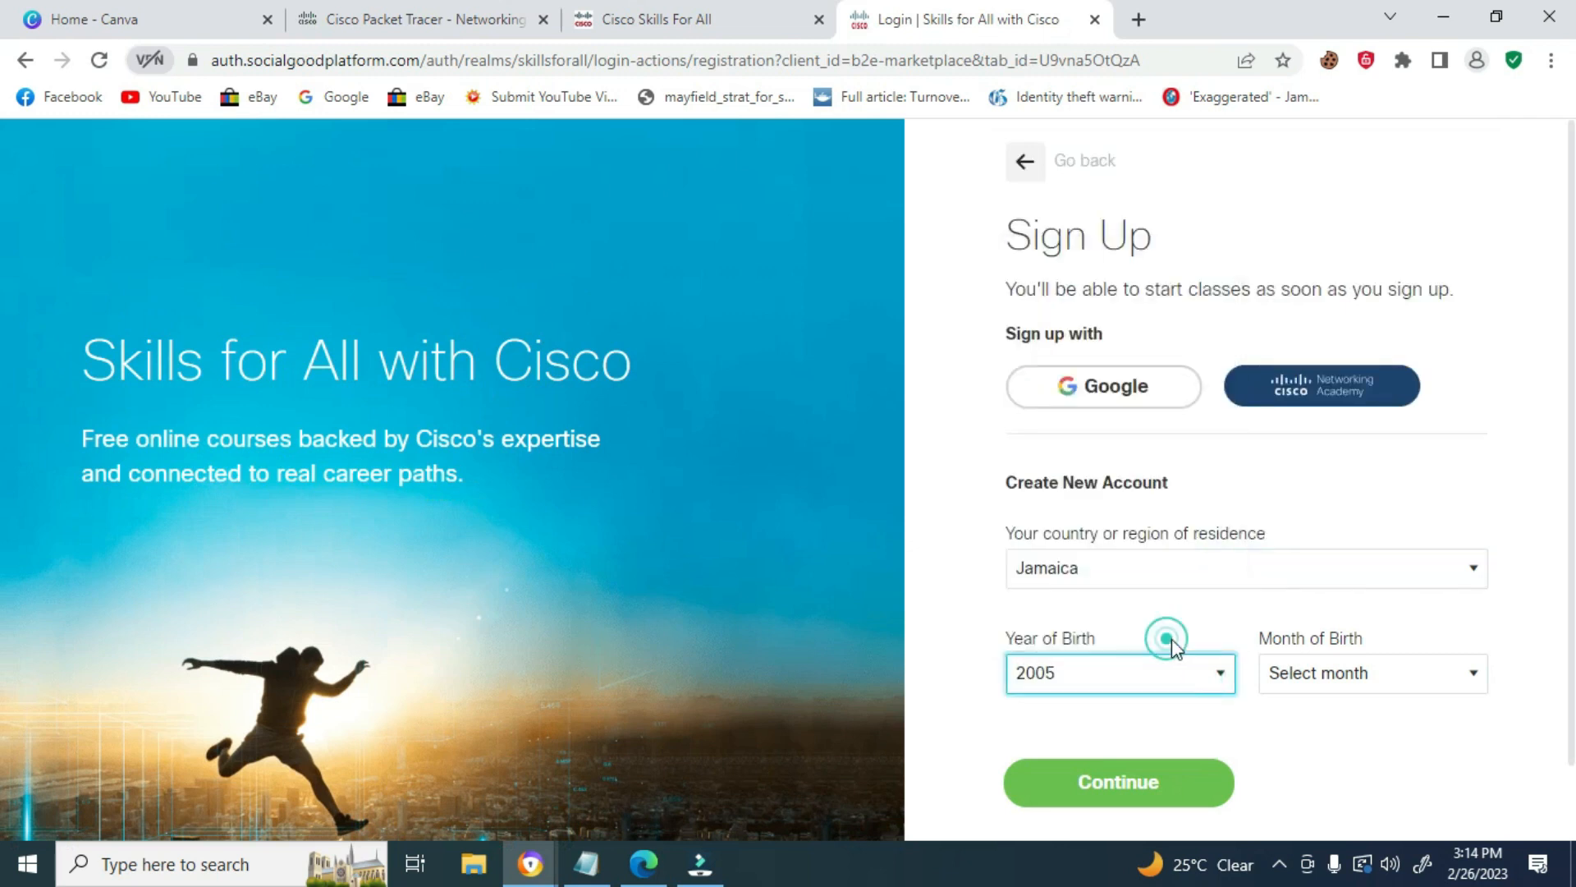
left_click(1370, 672)
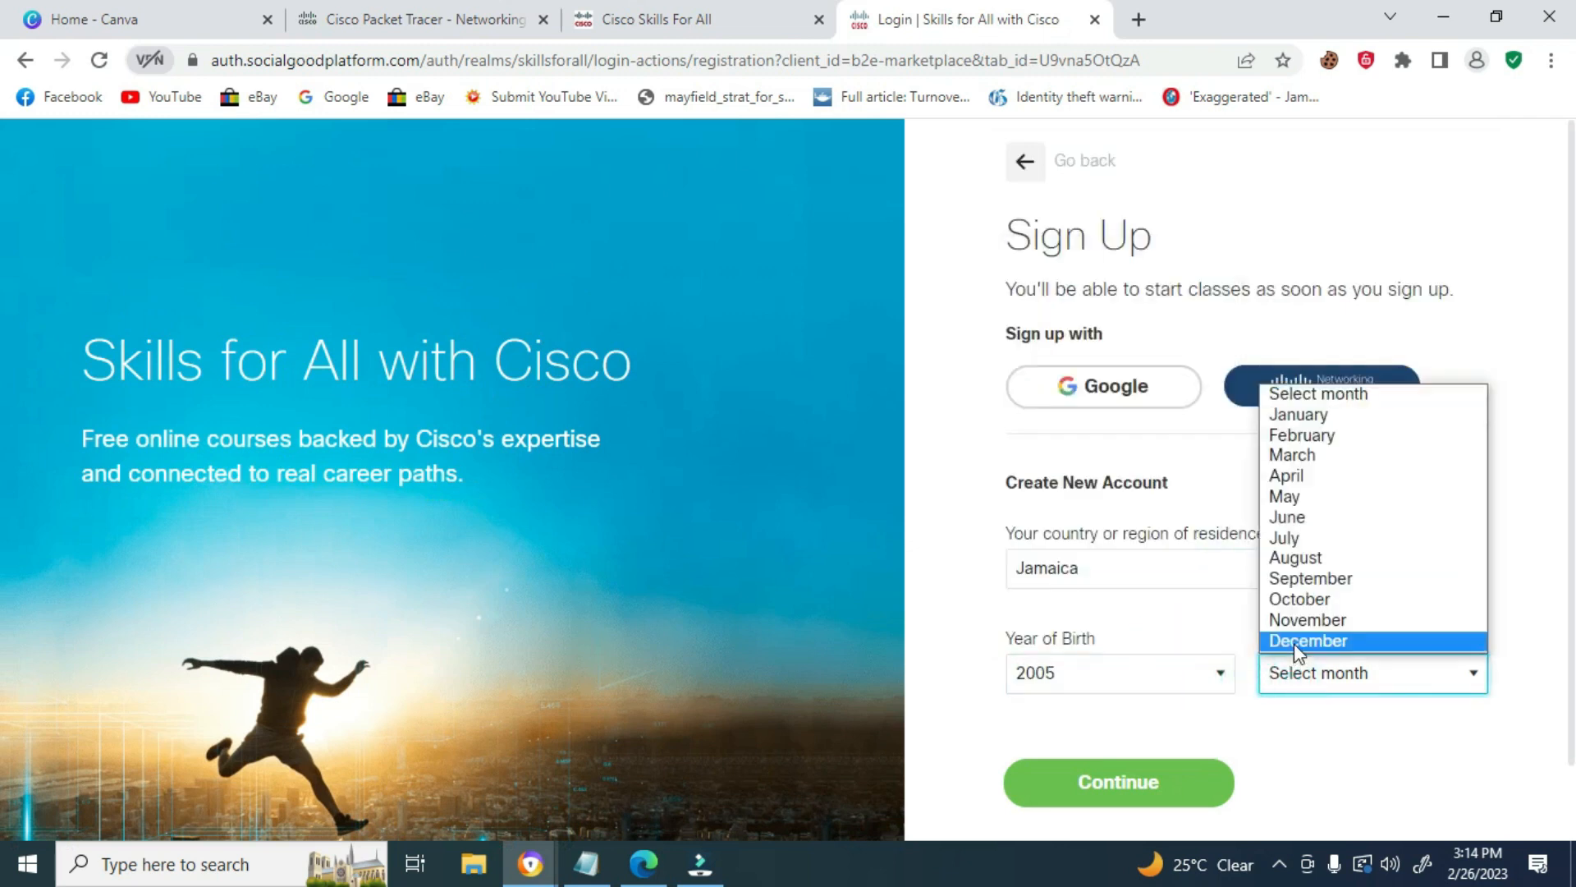
left_click(1308, 640)
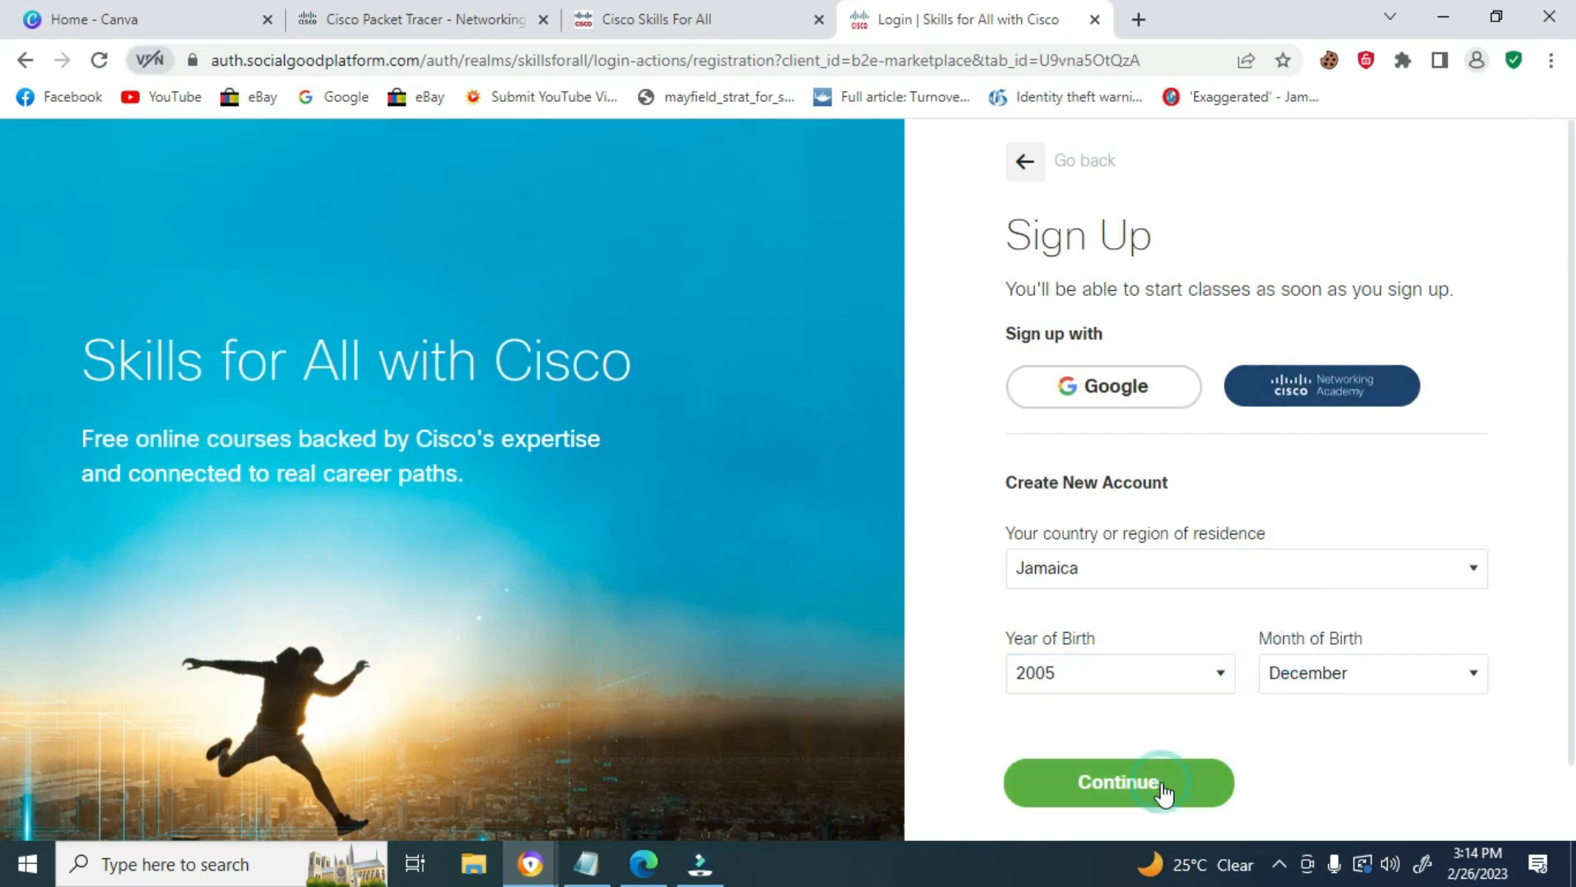
left_click(1119, 783)
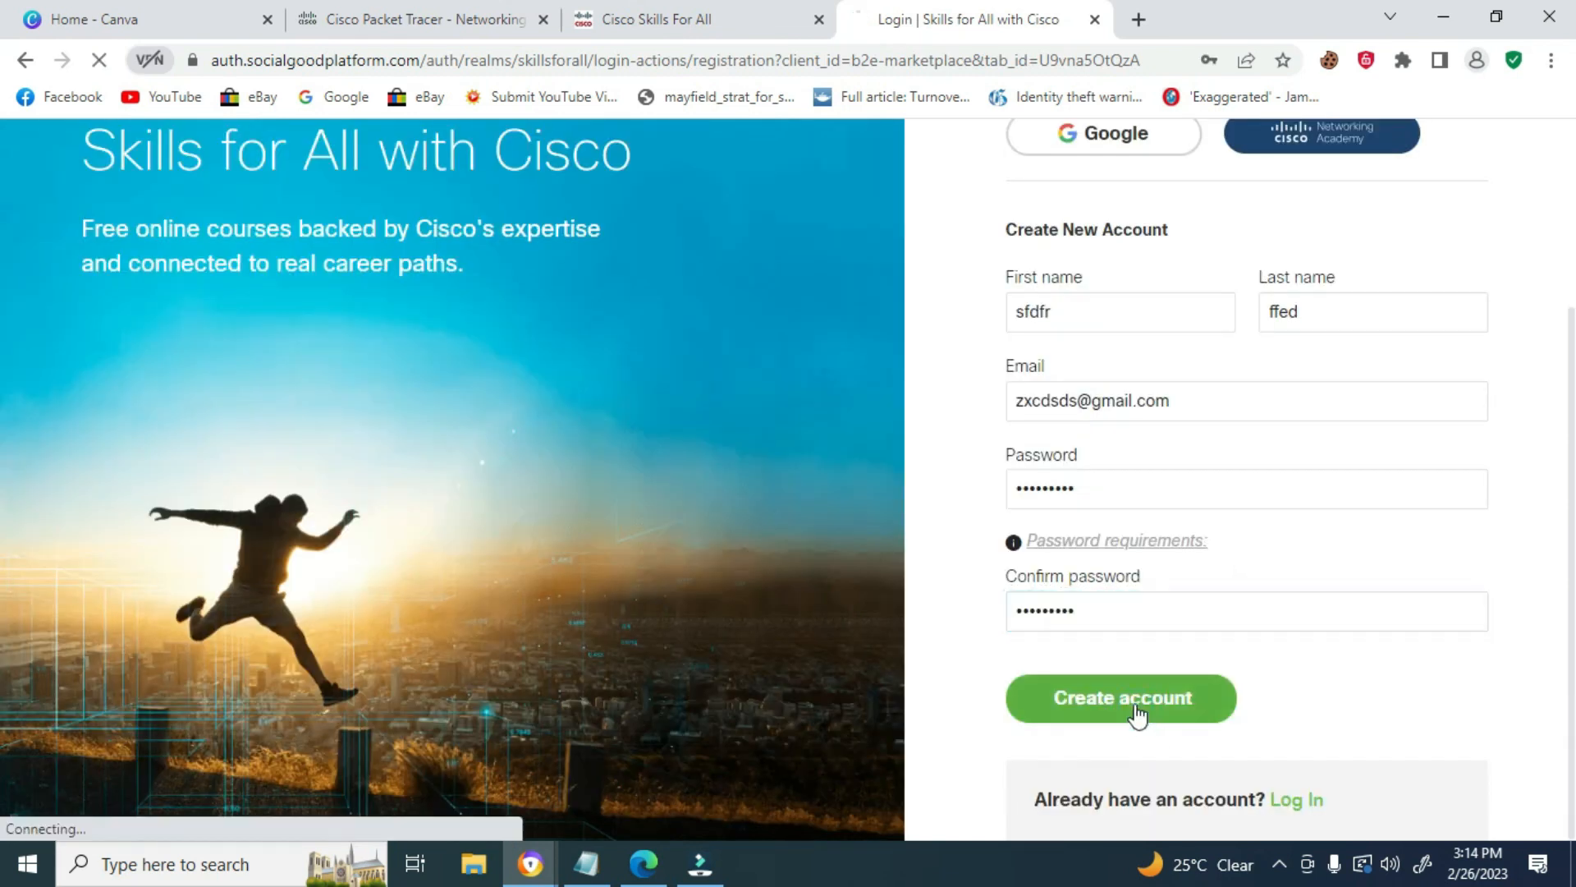
left_click(1119, 698)
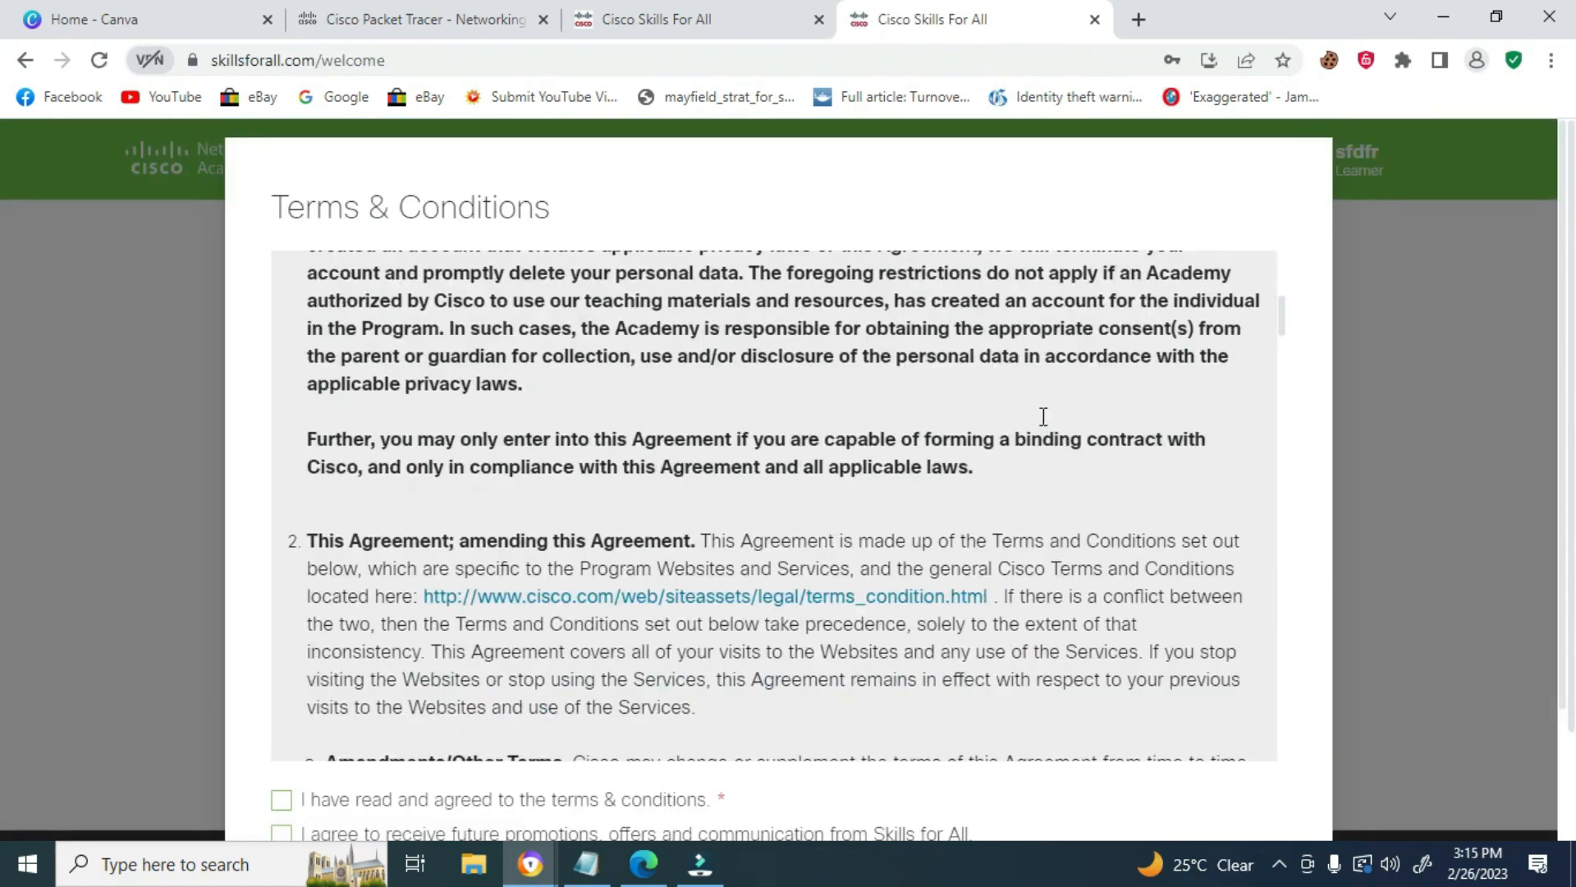
Agree to the terms and promotional messages, then Accept & Continue
left_click(282, 799)
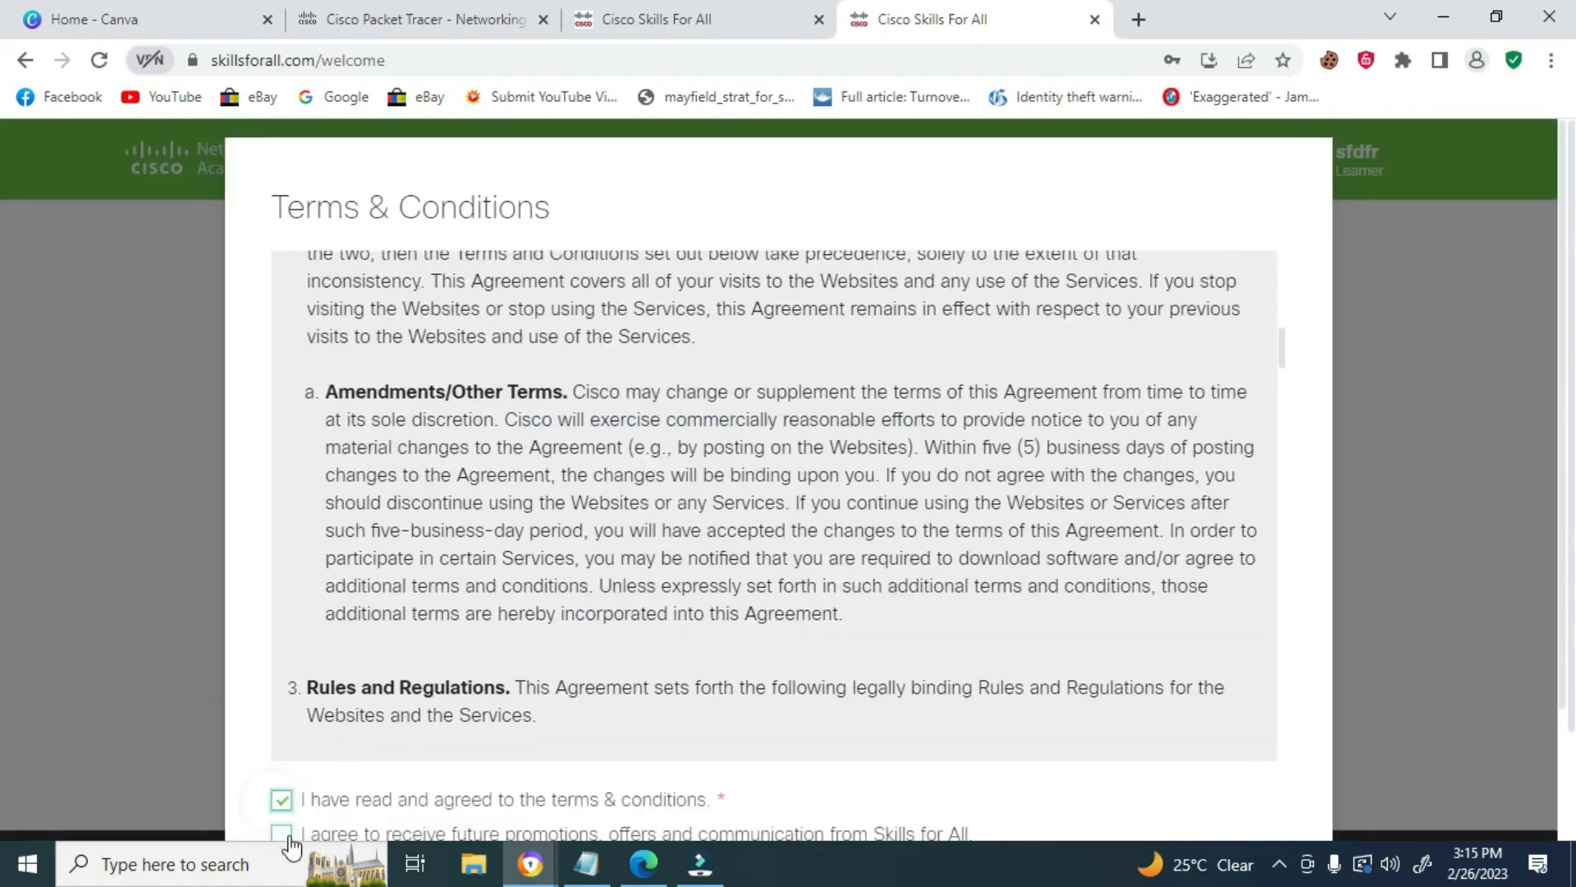
left_click(281, 833)
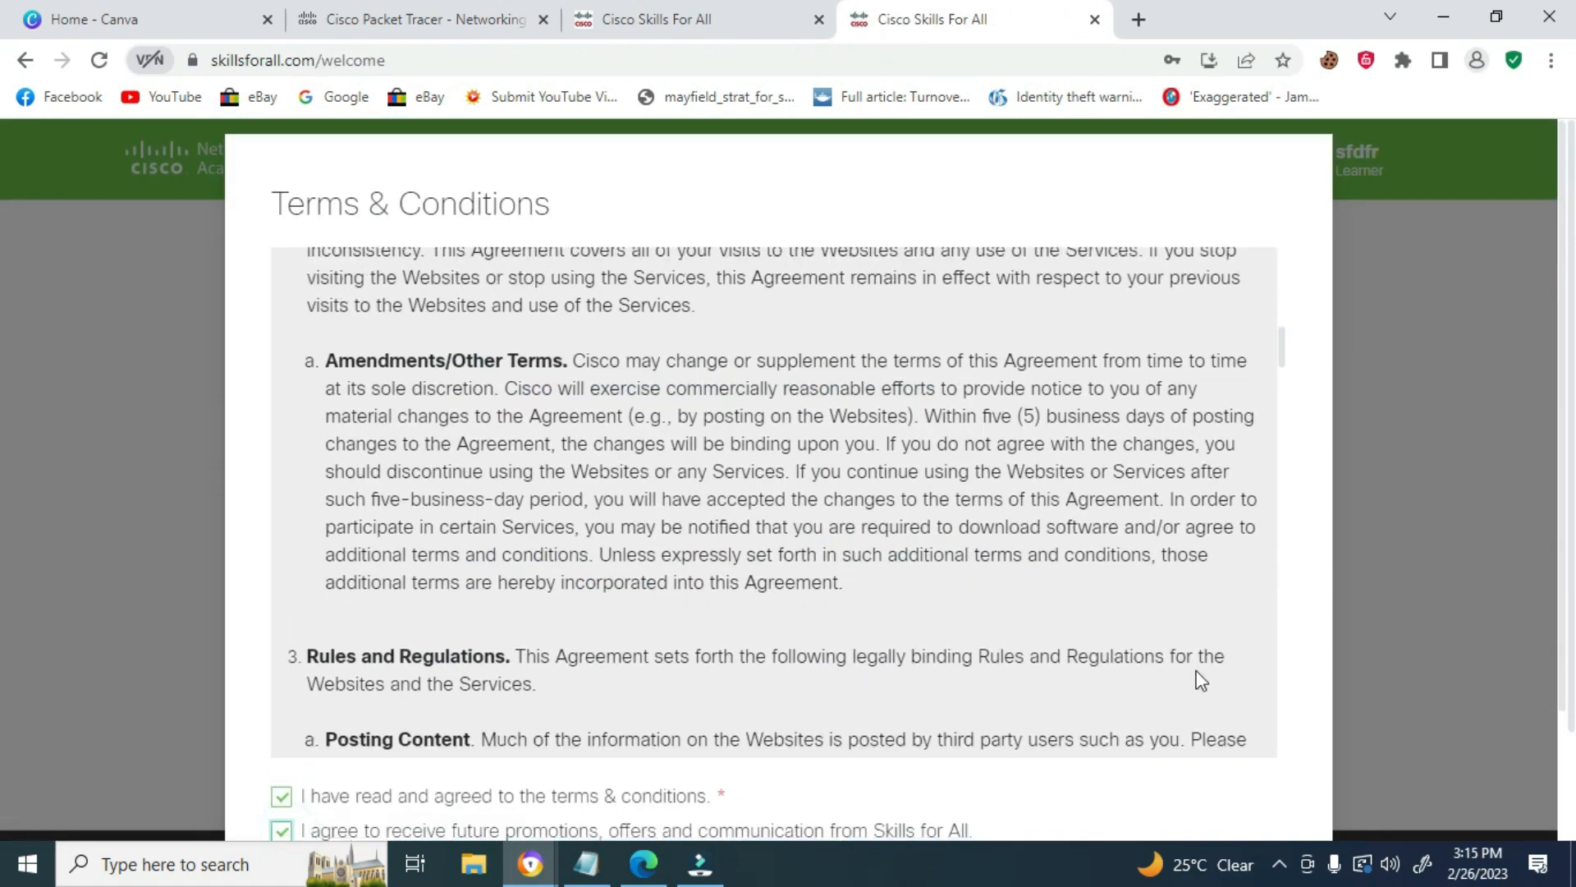
scroll("down", 3)
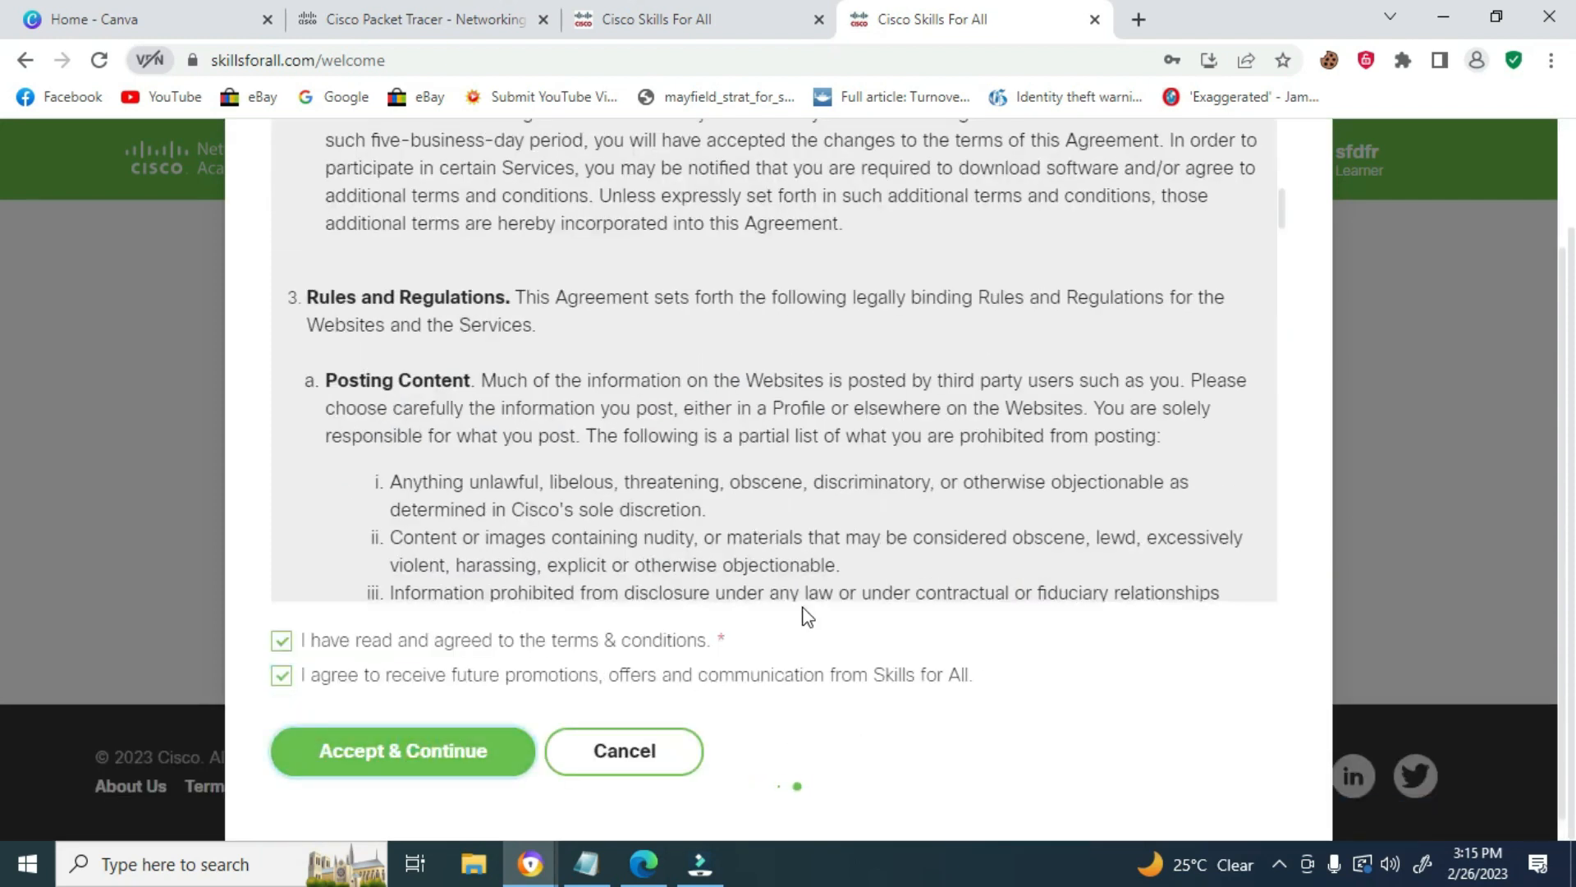
left_click(401, 751)
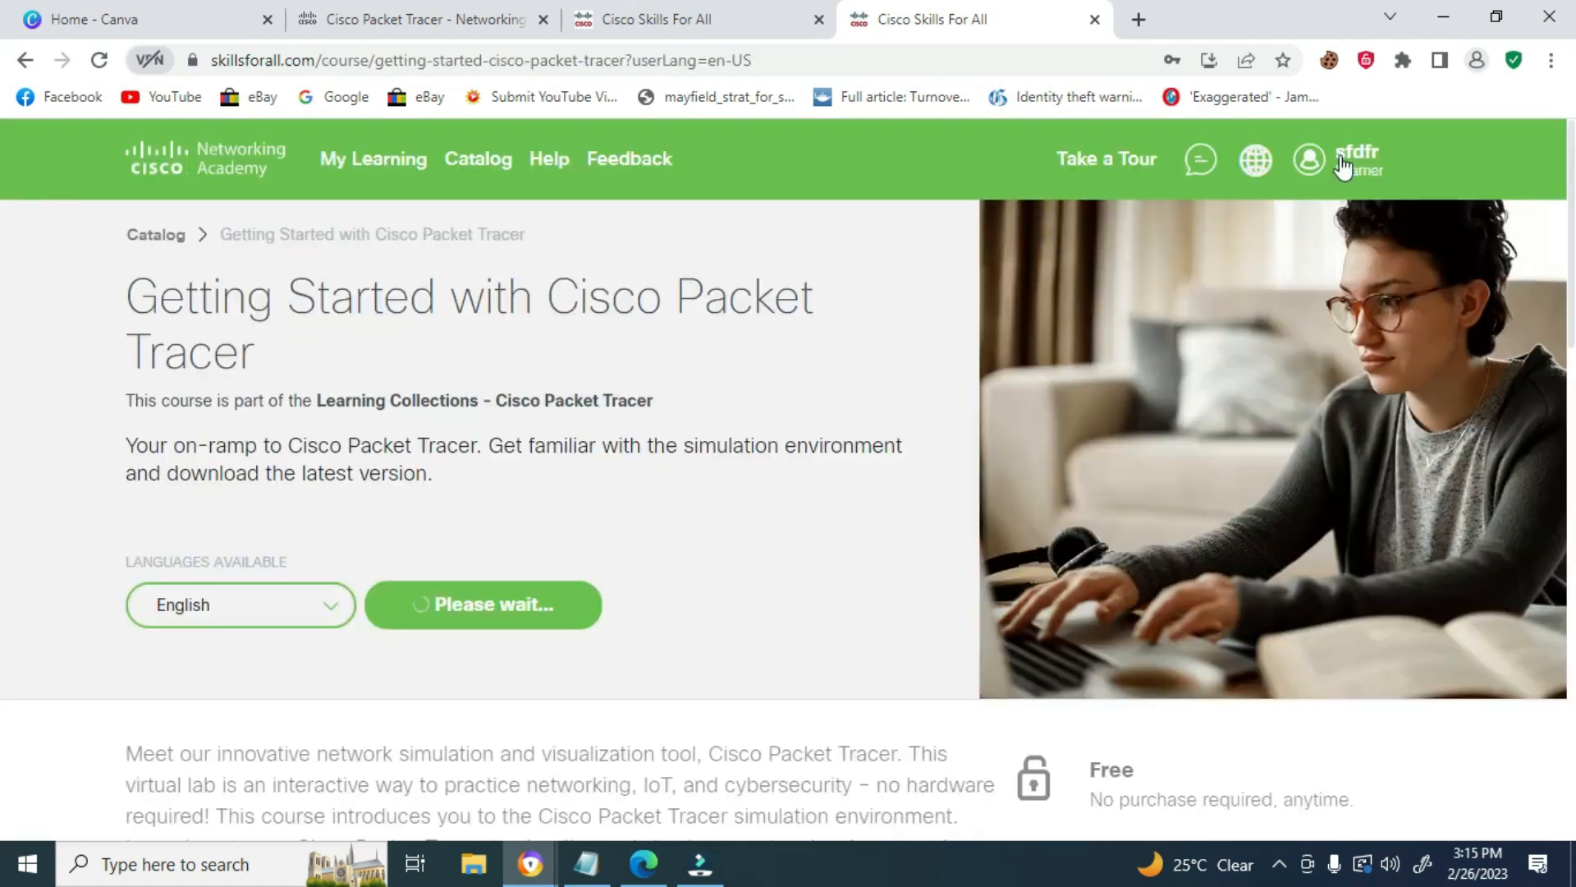
Launch the Getting Started course to open the Download and Use Cisco Packet Tracer module
left_click(483, 604)
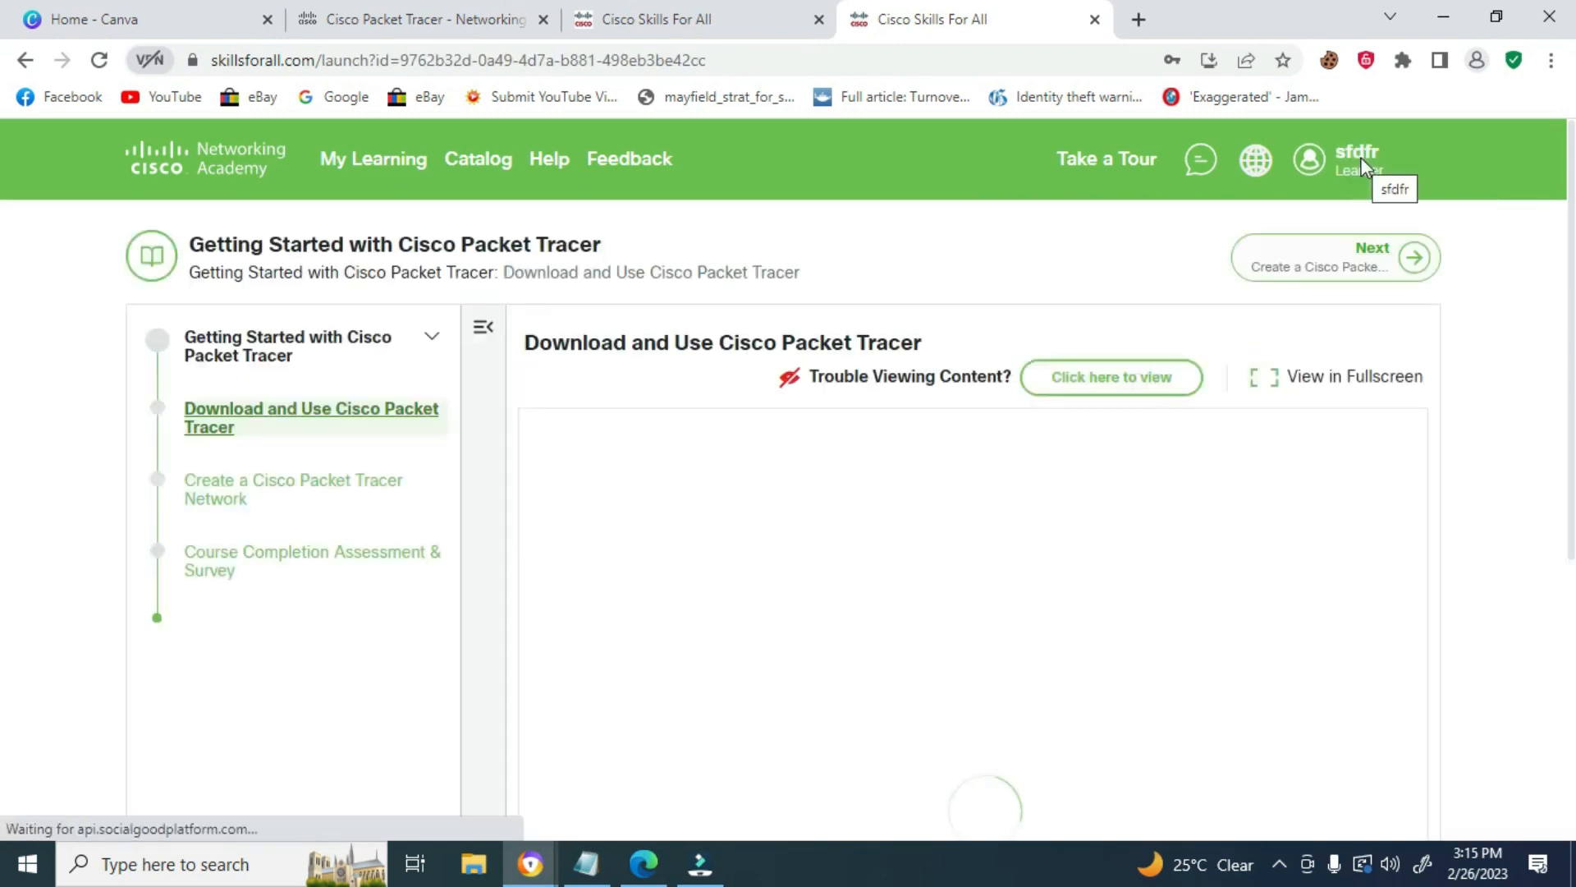
mouse_move(1146, 389)
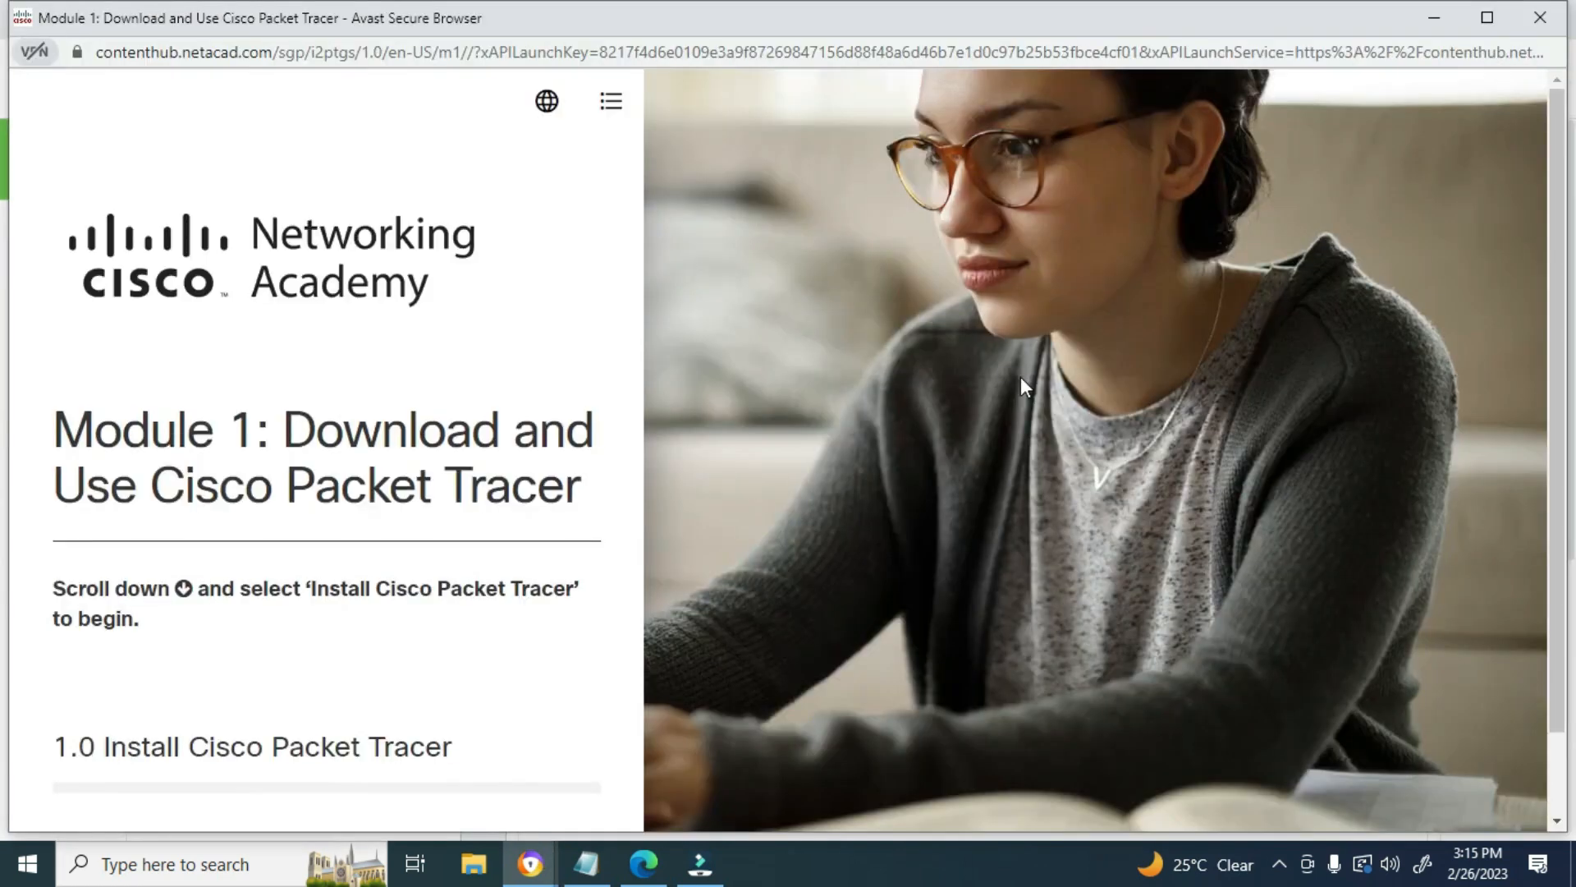
Expand 1.0 Install Cisco Packet Tracer and open its welcome topic
scroll("down", 3)
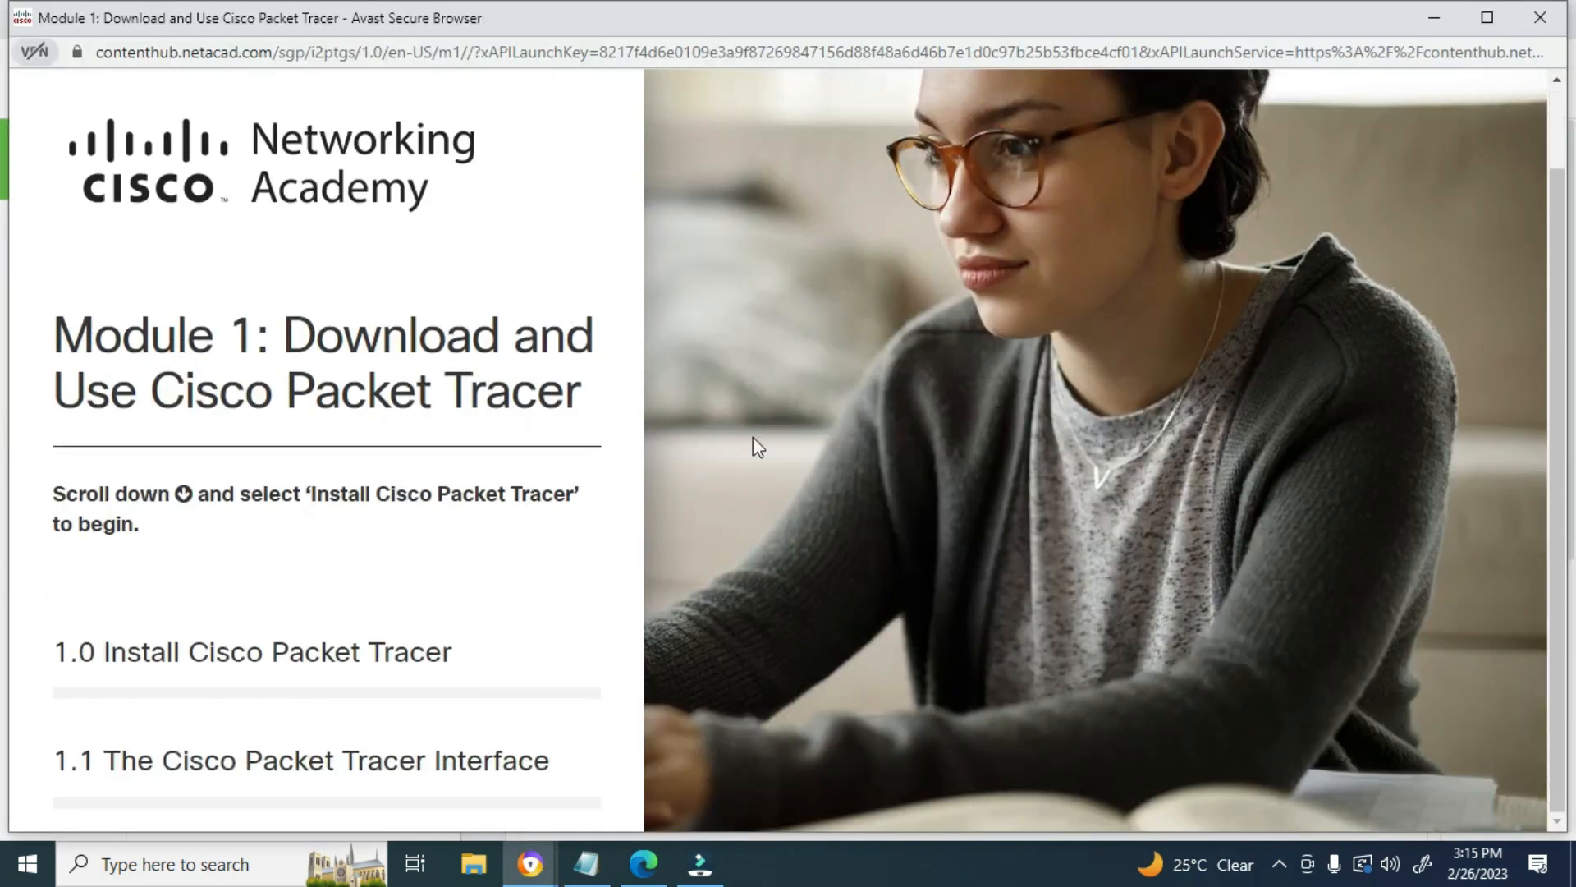
left_click(252, 651)
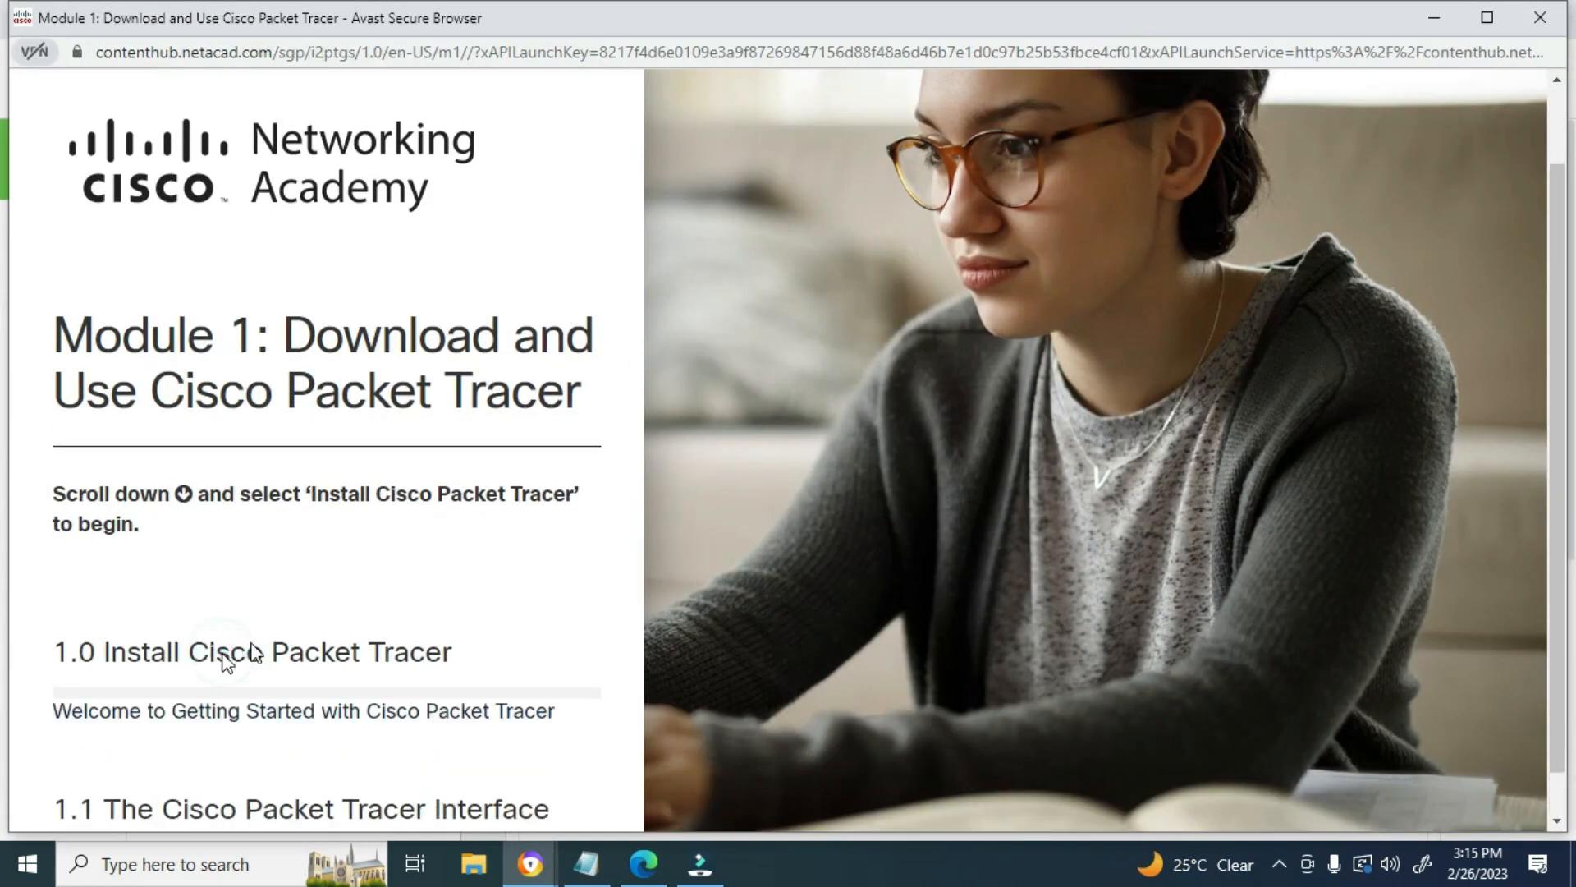
left_click(251, 651)
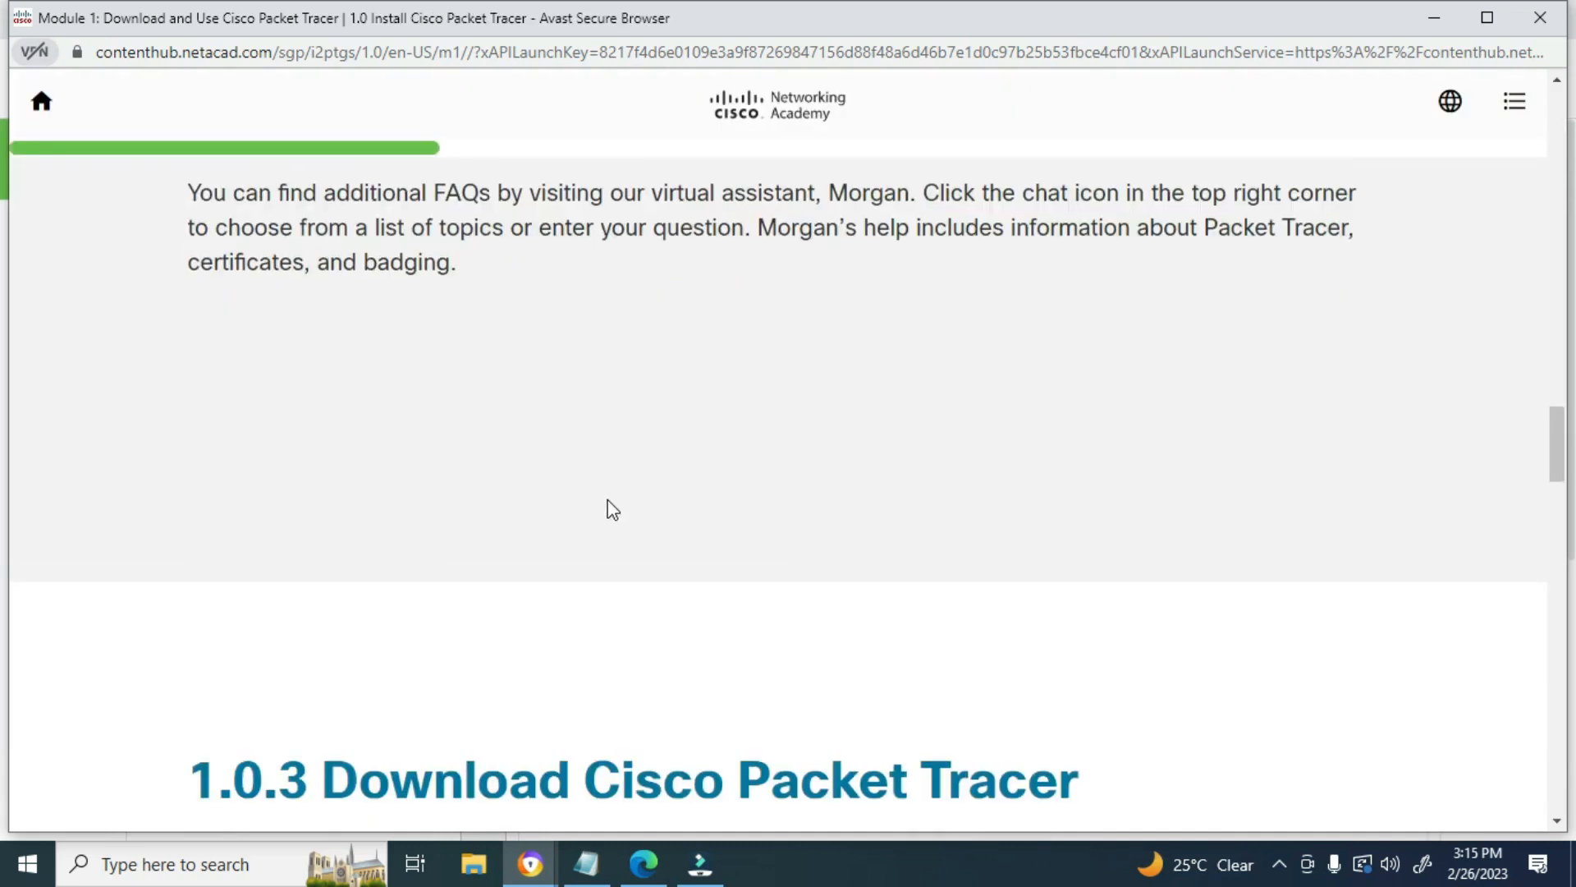
scroll("up", 3)
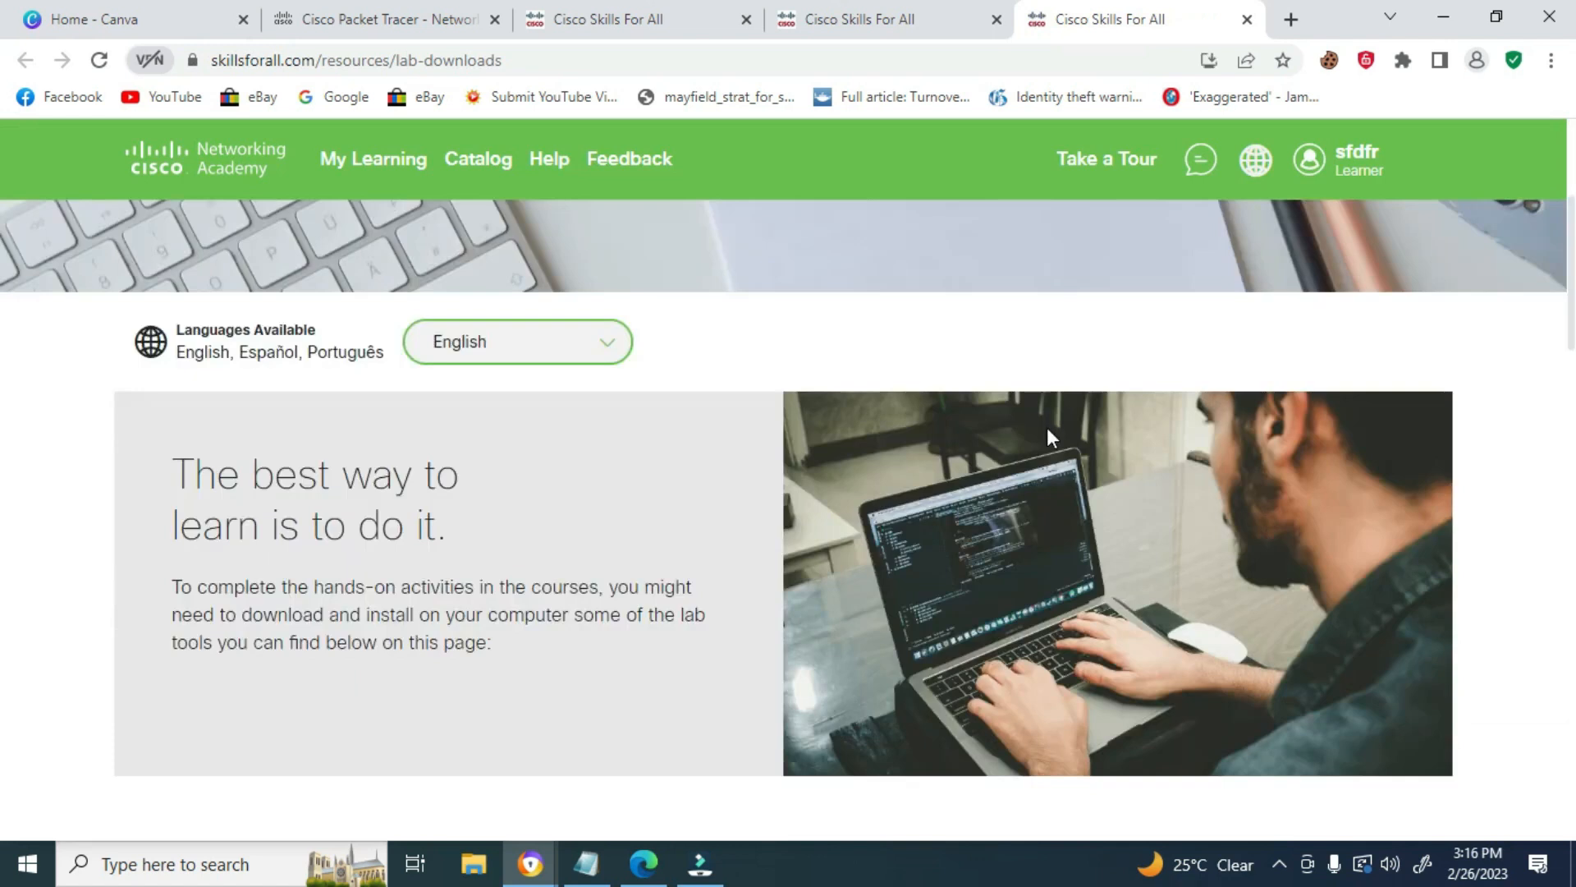
Scroll the lab-downloads page down to the Packet Tracer 8.2.0 download links
scroll("down", 3)
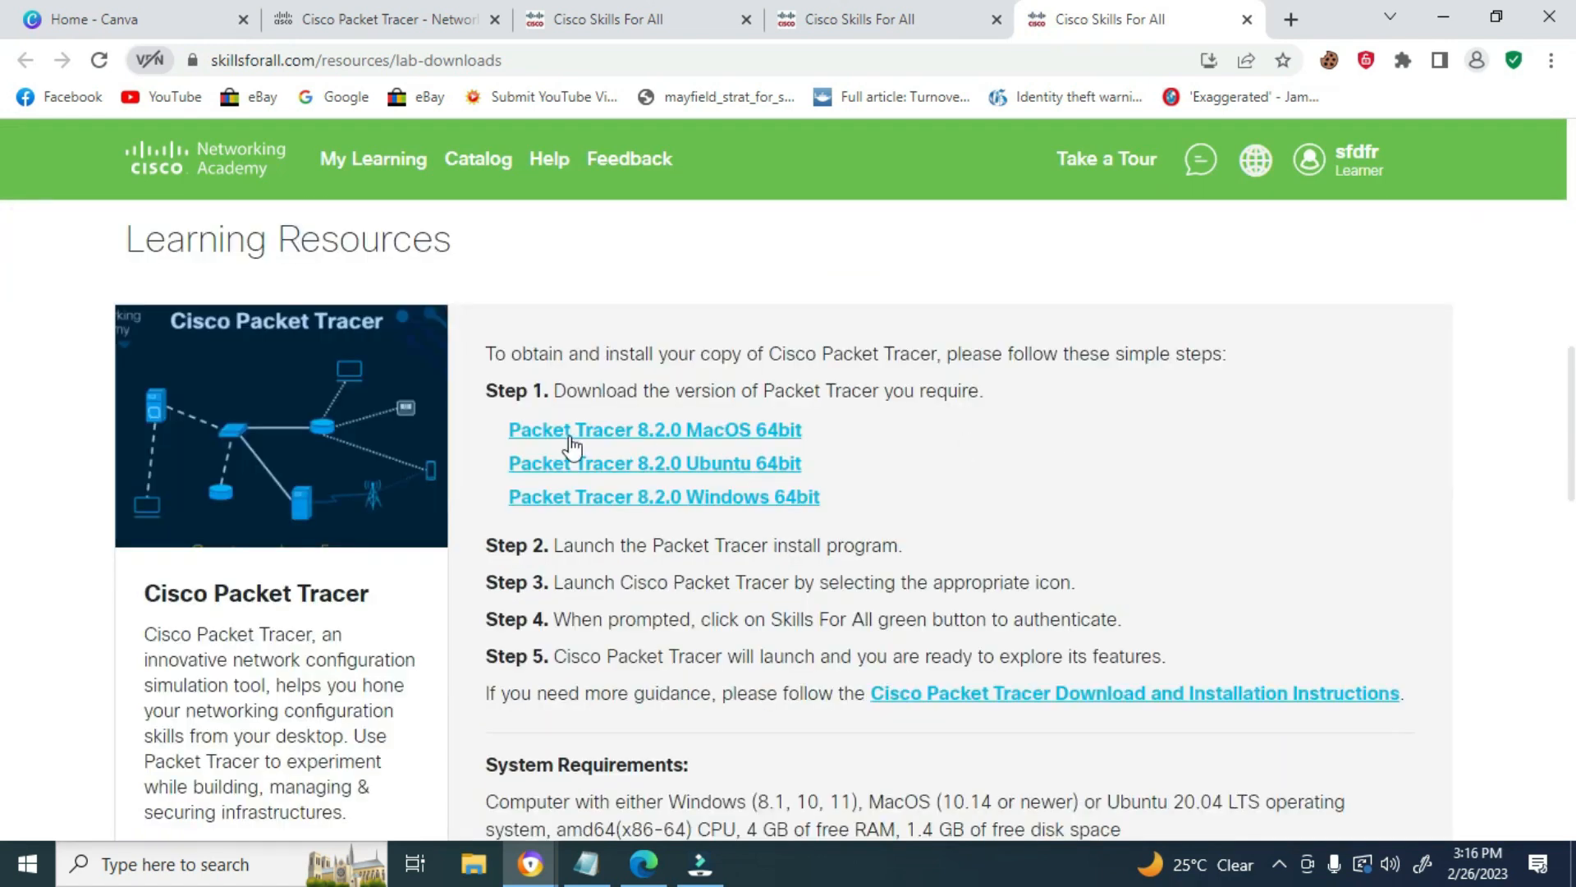
mouse_move(793, 449)
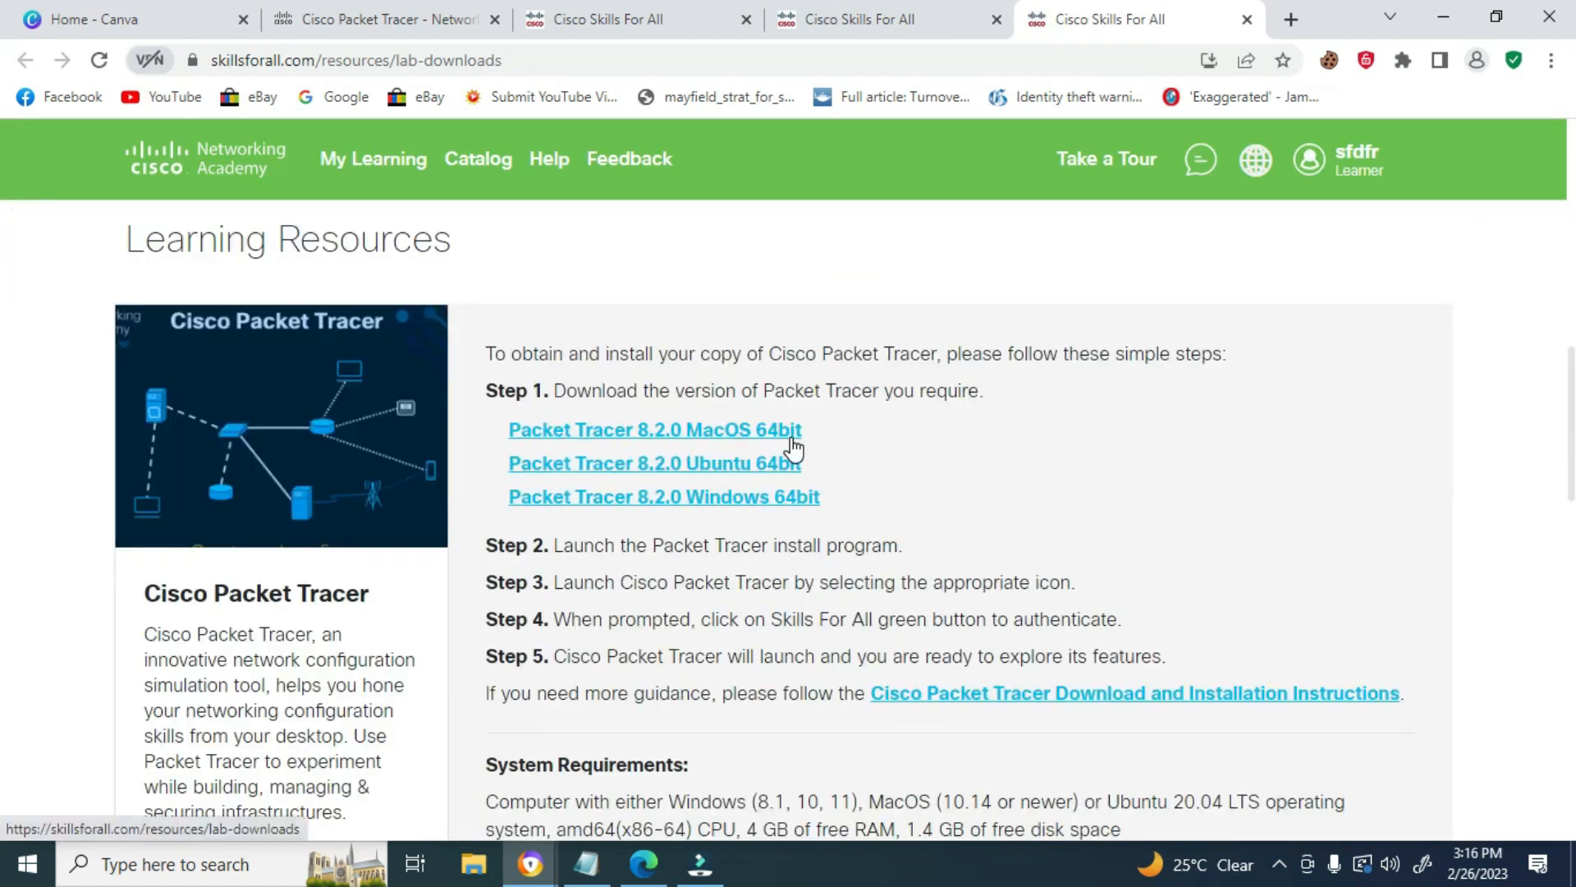
mouse_move(793, 478)
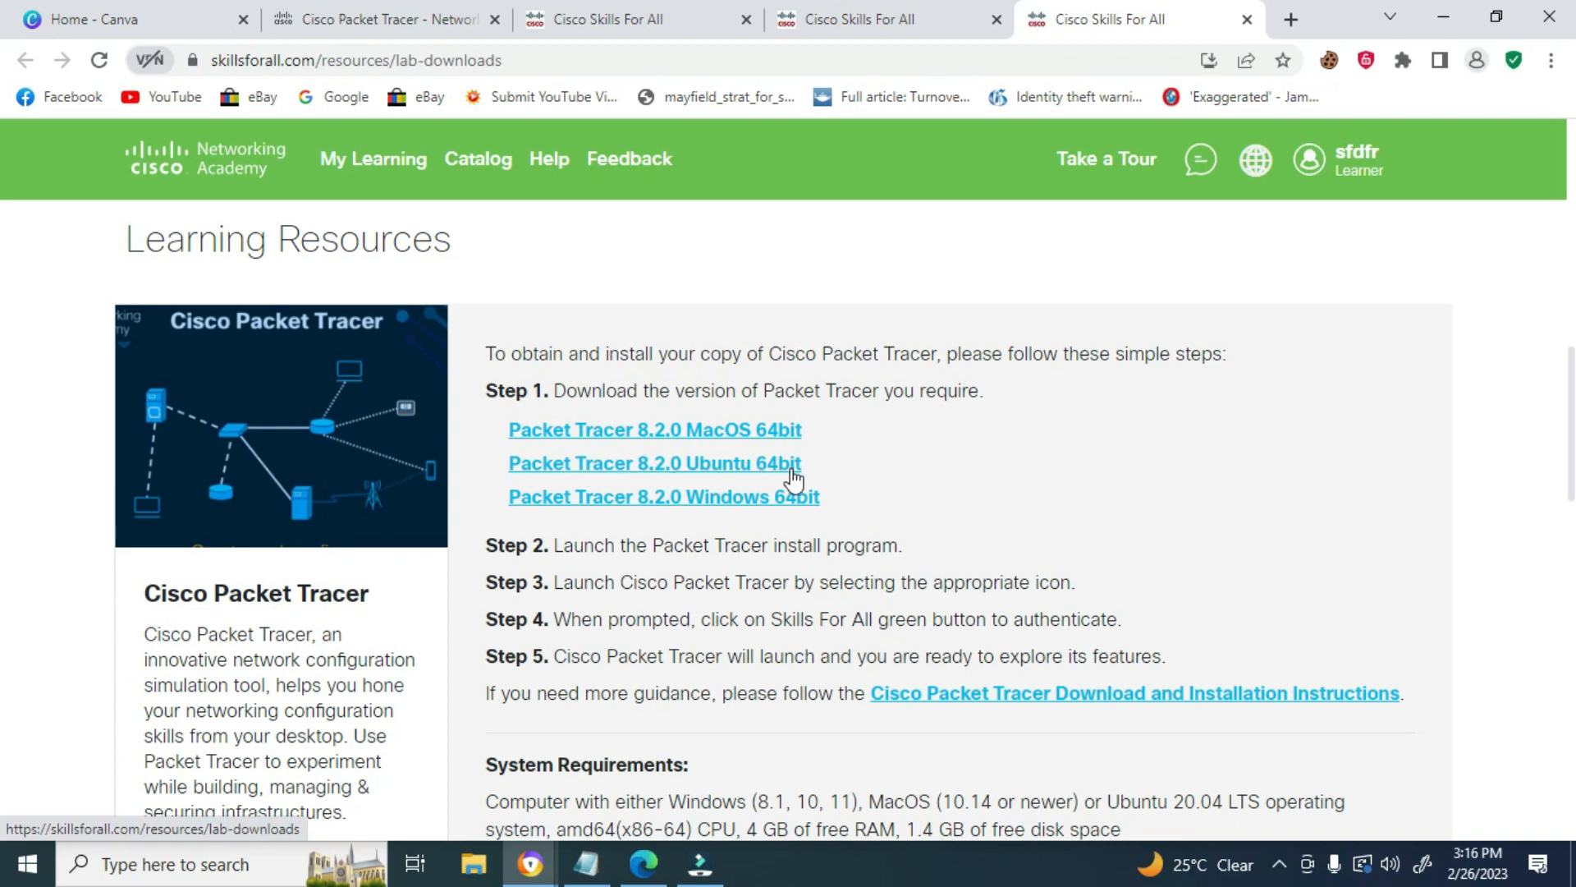
mouse_move(779, 500)
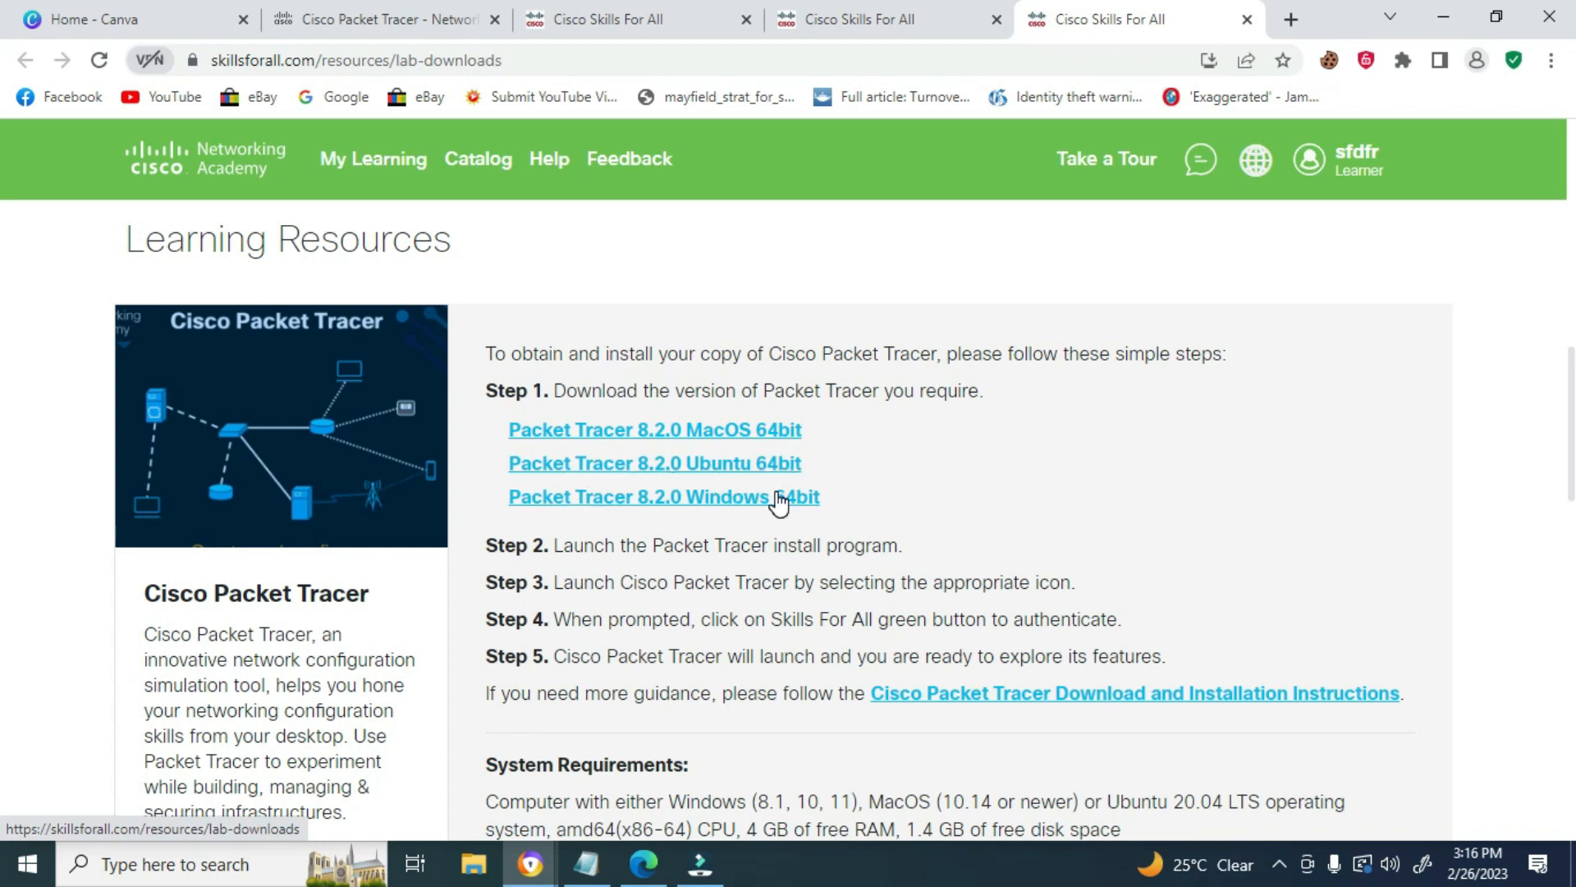